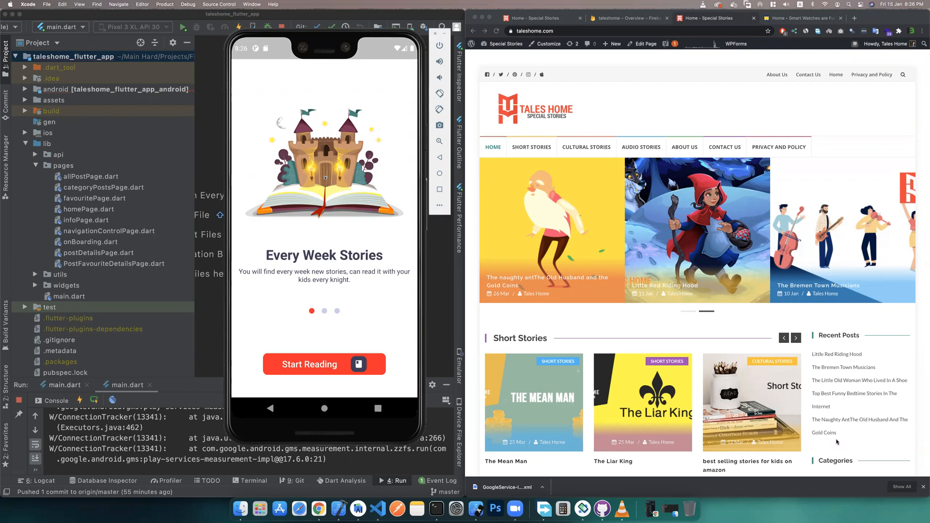
{"action": "mouse_move", "coordinate": [713, 290]}
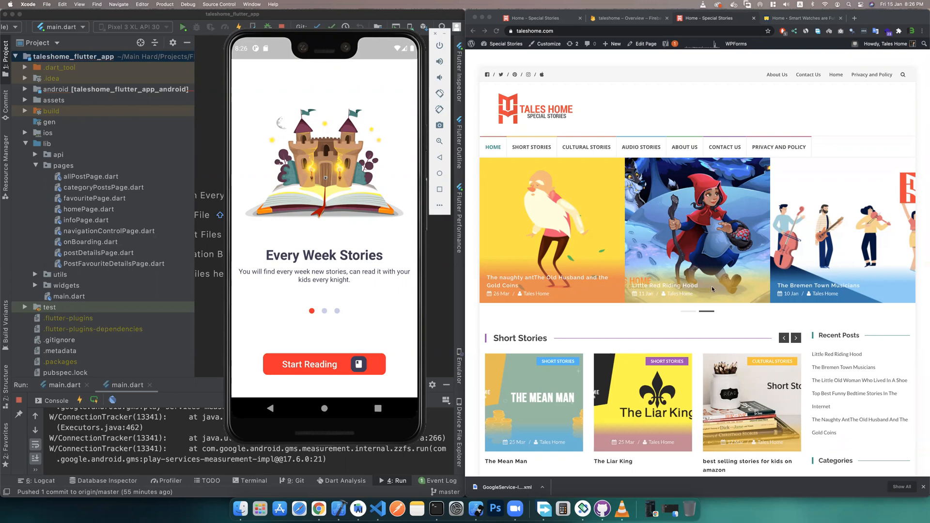
{"action": "mouse_move", "coordinate": [634, 314]}
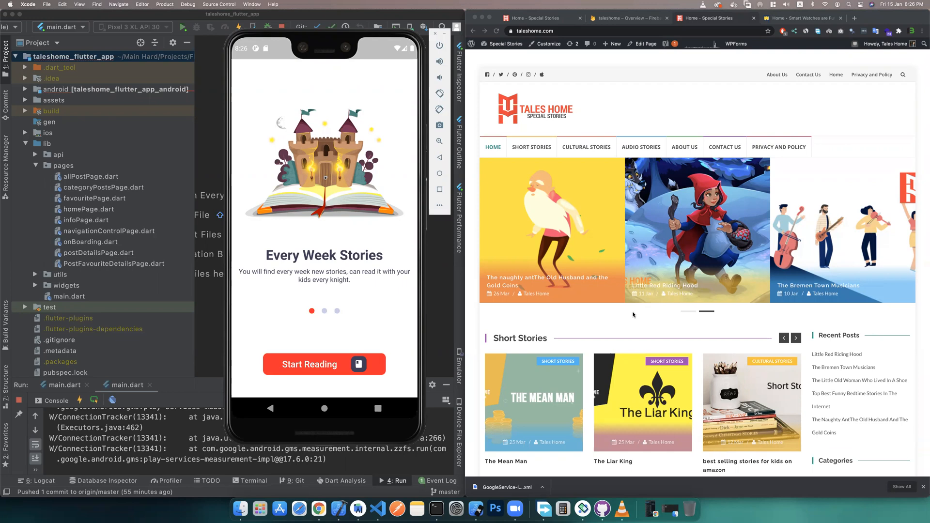
{"action": "mouse_move", "coordinate": [391, 262]}
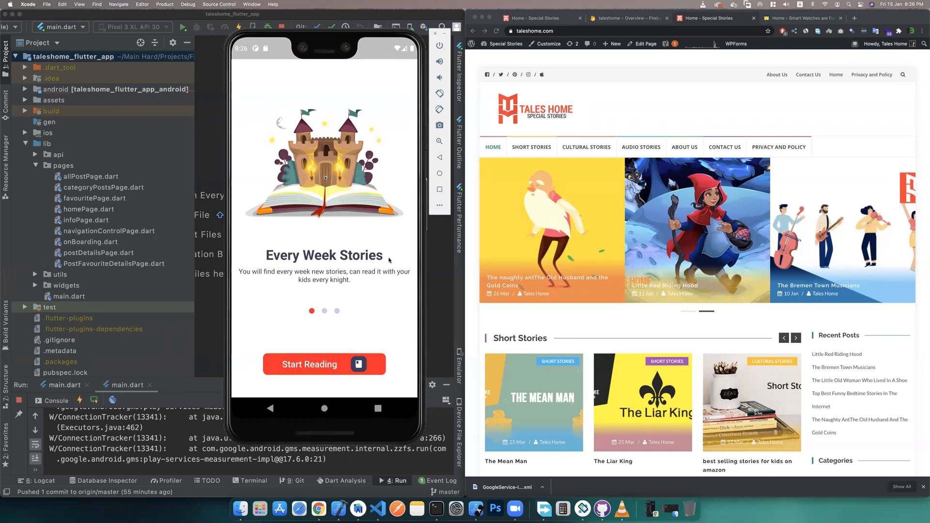
{"action": "mouse_move", "coordinate": [656, 188]}
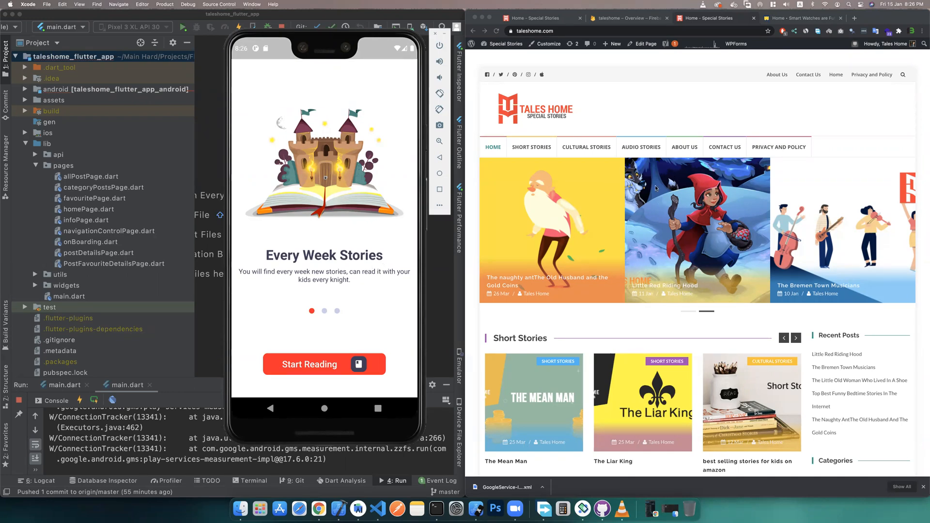
Browse the Short Stories category on taleshome.com and view the Little Red Riding Hood story
{"action": "left_click", "coordinate": [887, 32]}
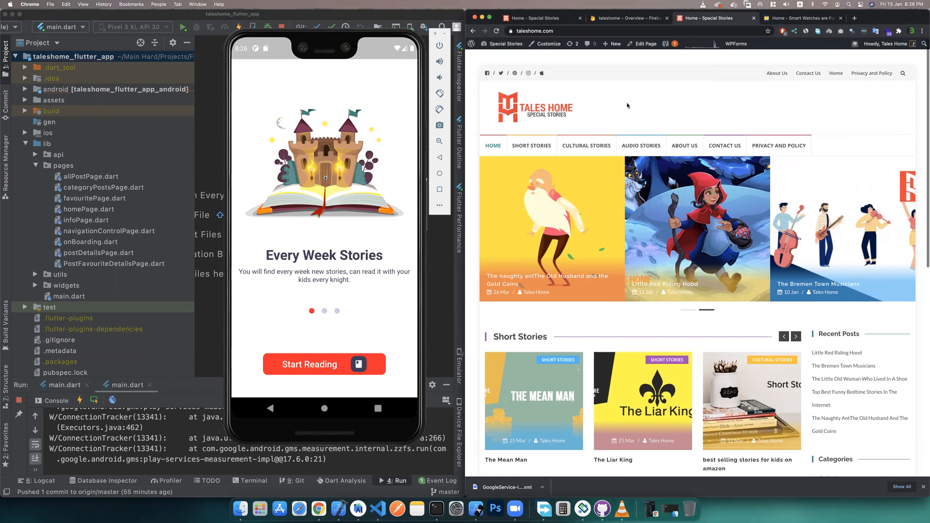
{"action": "scroll", "scroll_direction": "down", "scroll_amount": 3}
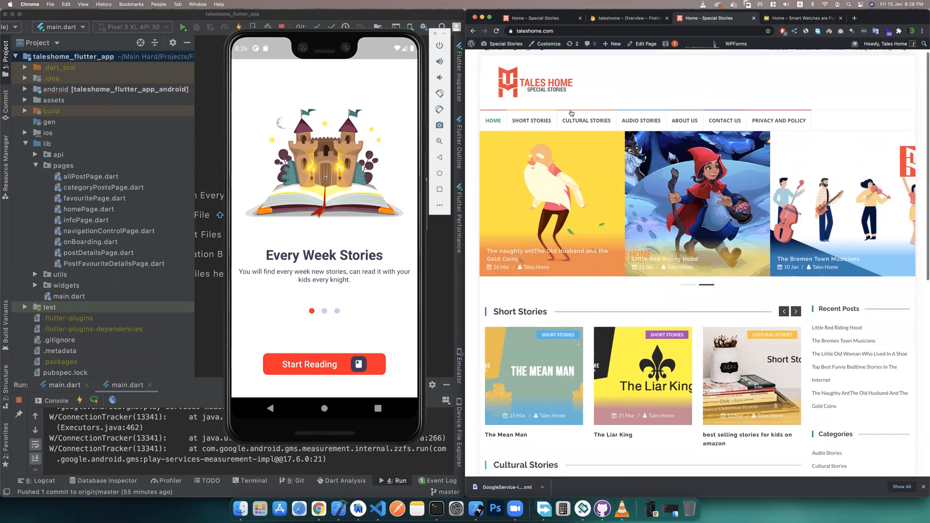
{"action": "mouse_move", "coordinate": [531, 121]}
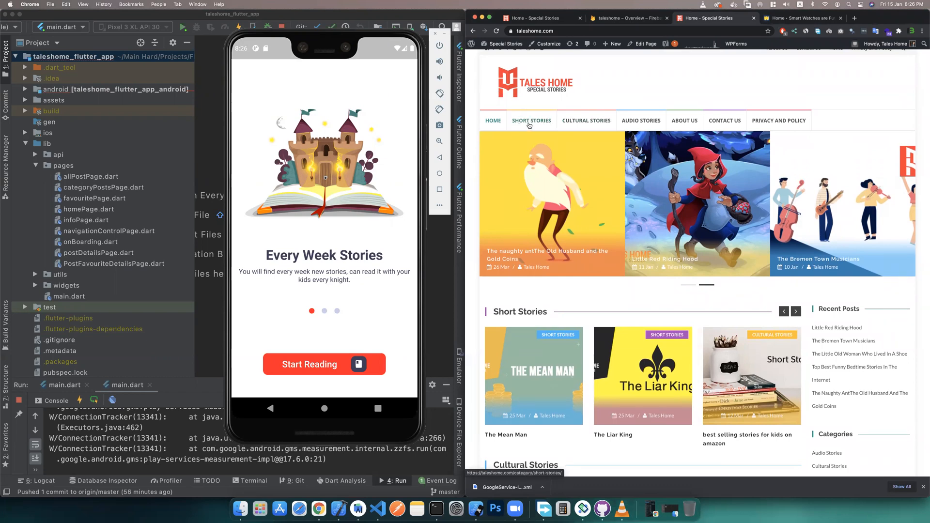
{"action": "mouse_move", "coordinate": [684, 121]}
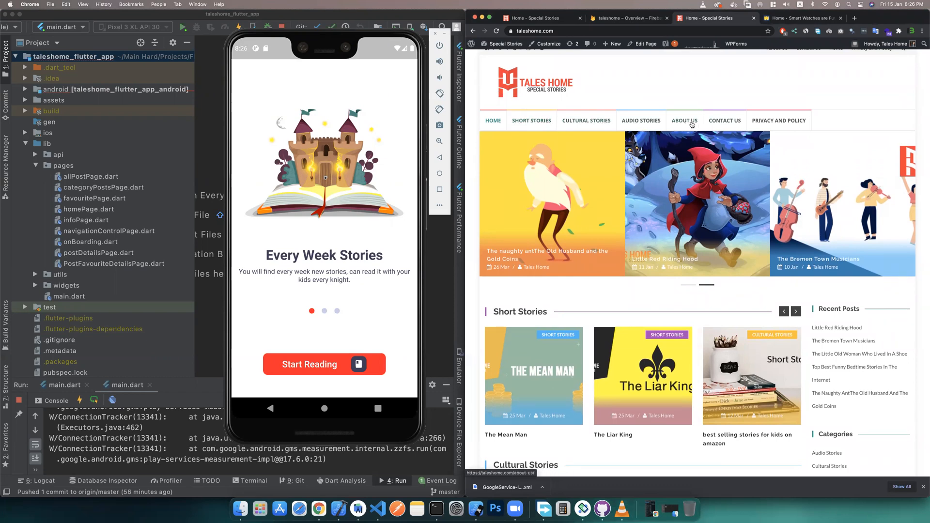
{"action": "mouse_move", "coordinate": [586, 120]}
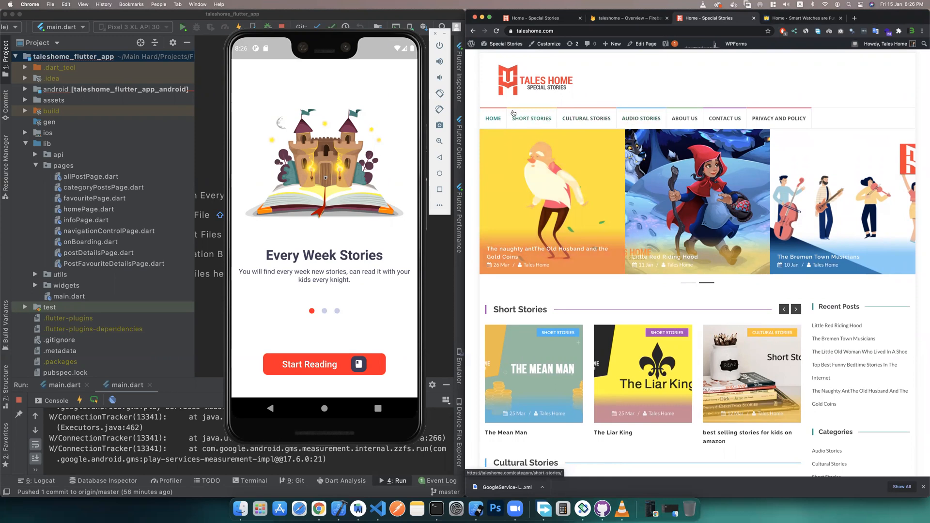
{"action": "mouse_move", "coordinate": [586, 118]}
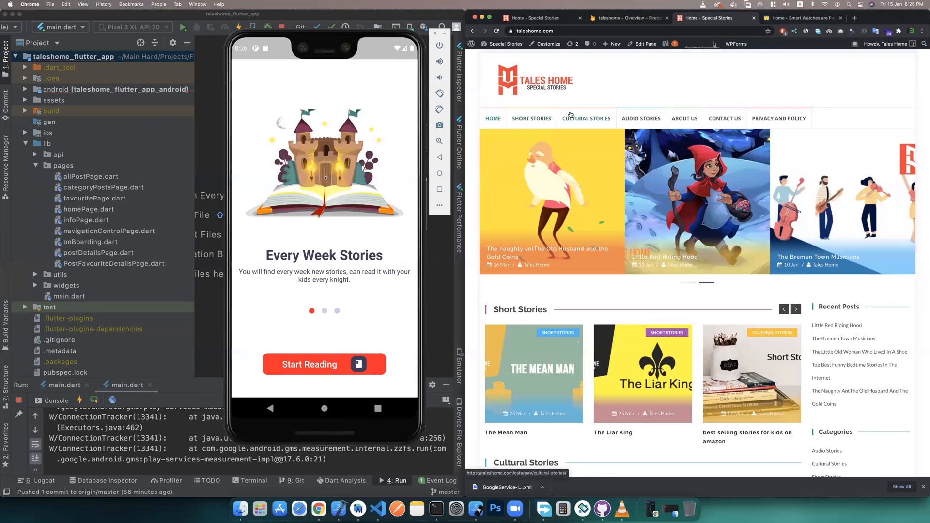
{"action": "mouse_move", "coordinate": [554, 108]}
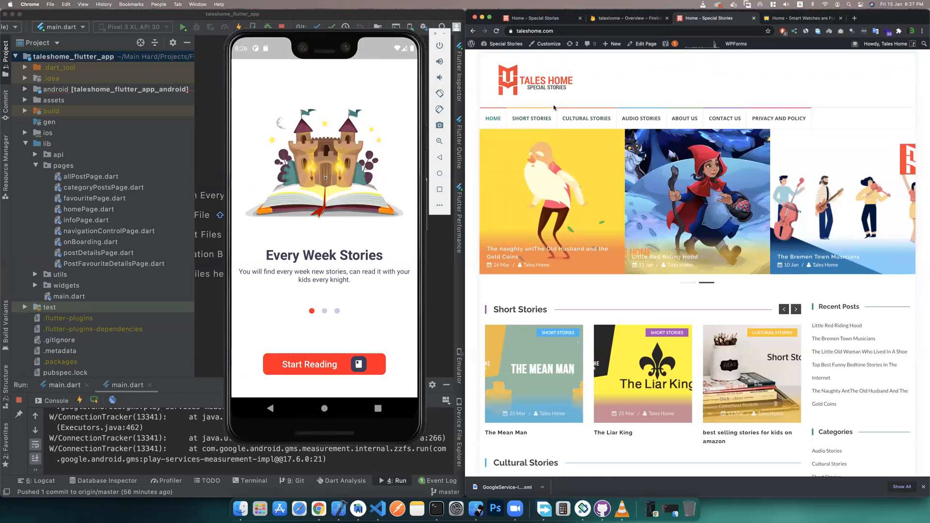
{"action": "mouse_move", "coordinate": [386, 149]}
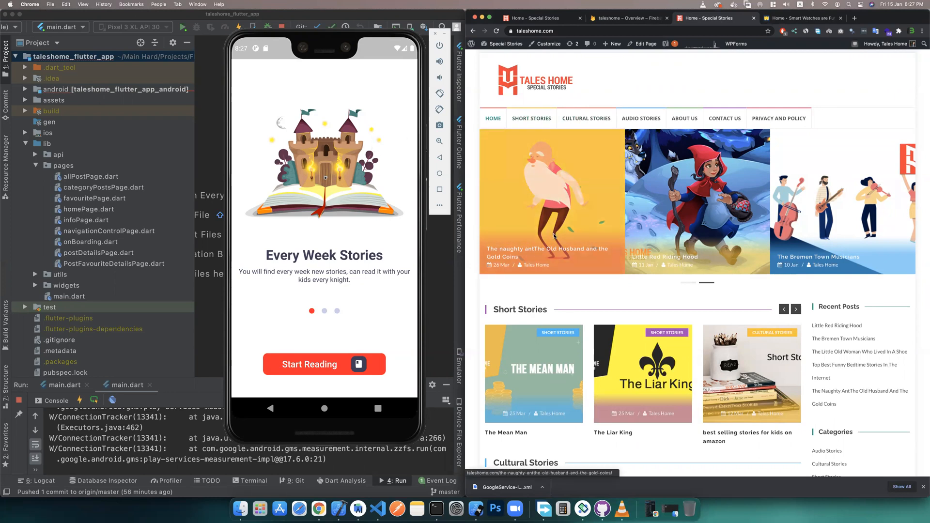
{"action": "scroll", "scroll_direction": "down", "scroll_amount": 3}
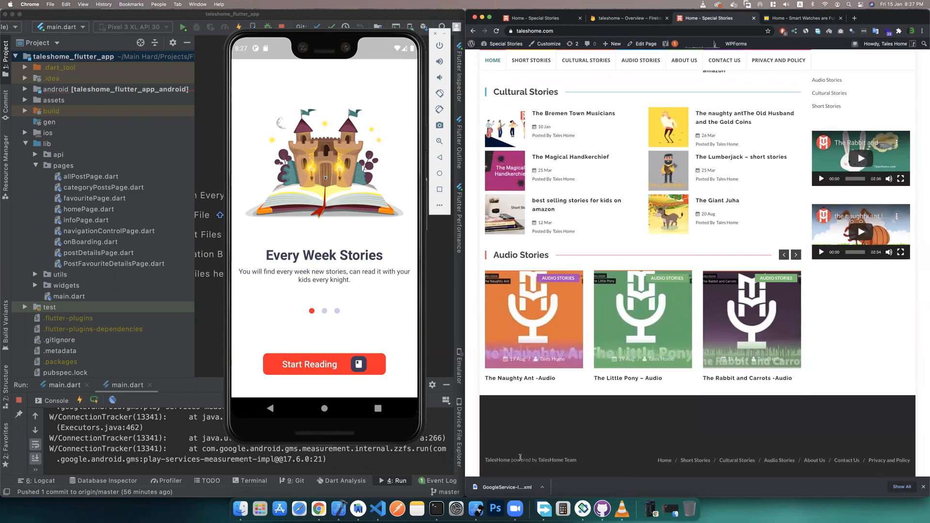
{"action": "scroll", "scroll_direction": "up", "scroll_amount": 3}
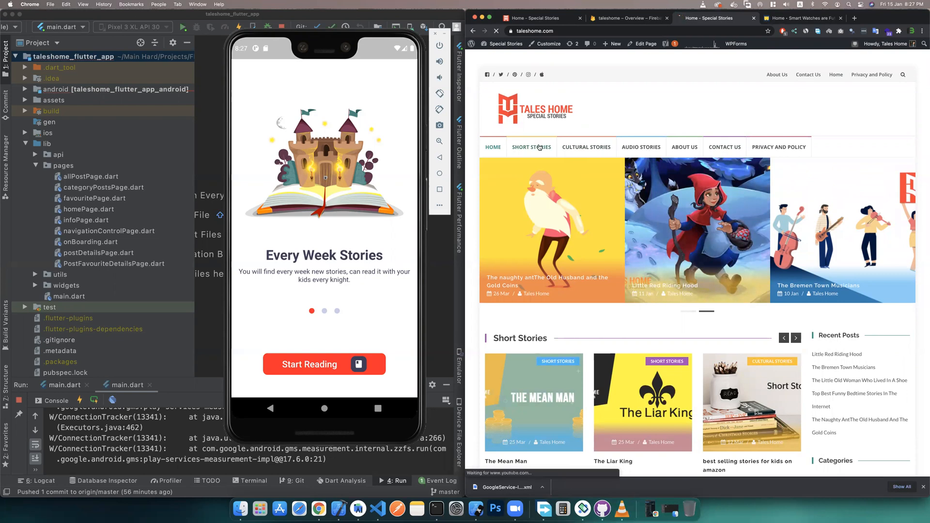
{"action": "left_click", "coordinate": [531, 147]}
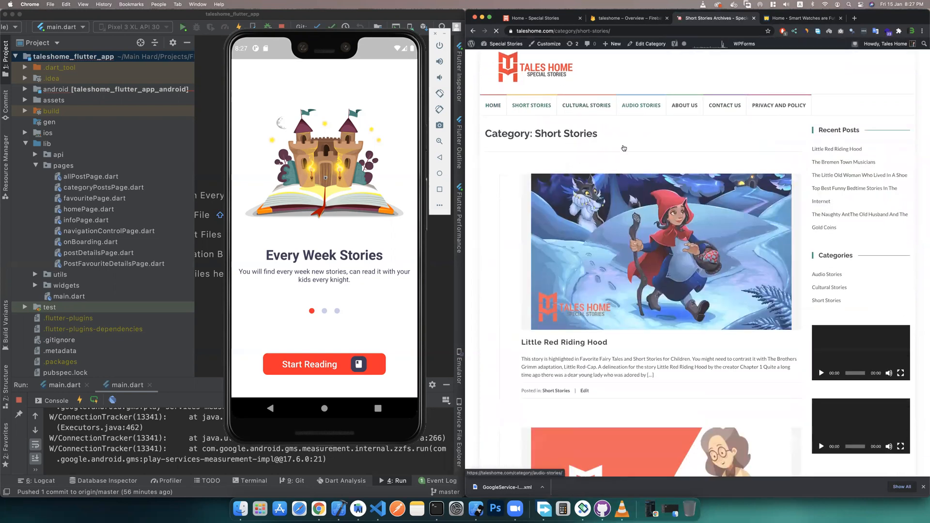
{"action": "left_click", "coordinate": [564, 342]}
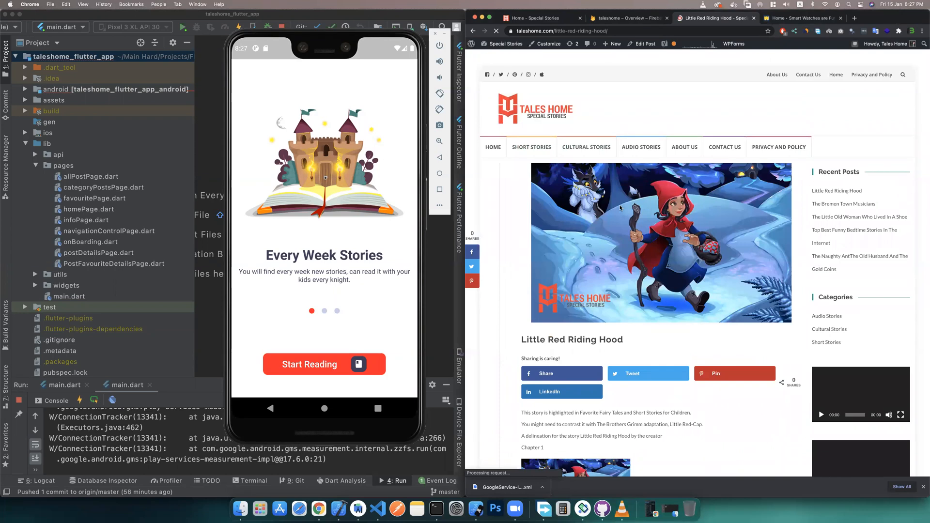
{"action": "scroll", "scroll_direction": "down", "scroll_amount": 3}
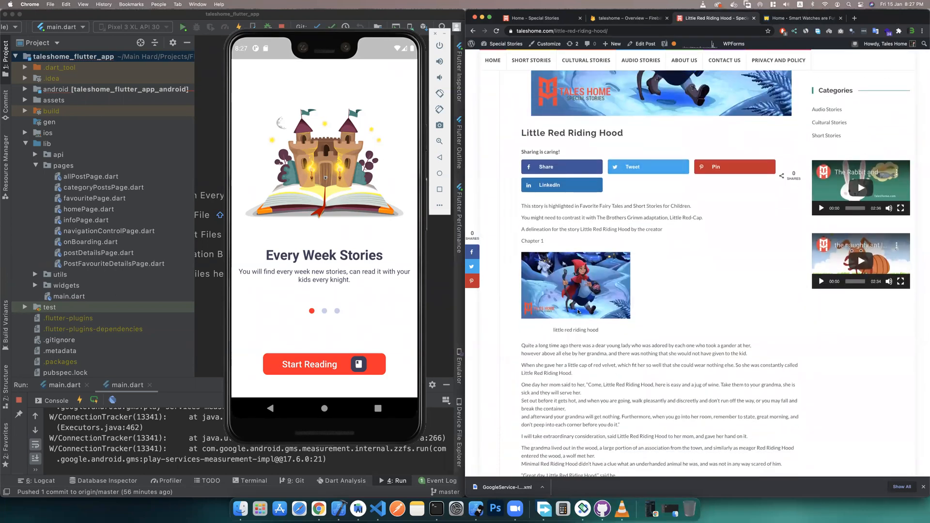
{"action": "scroll", "scroll_direction": "up", "scroll_amount": 3}
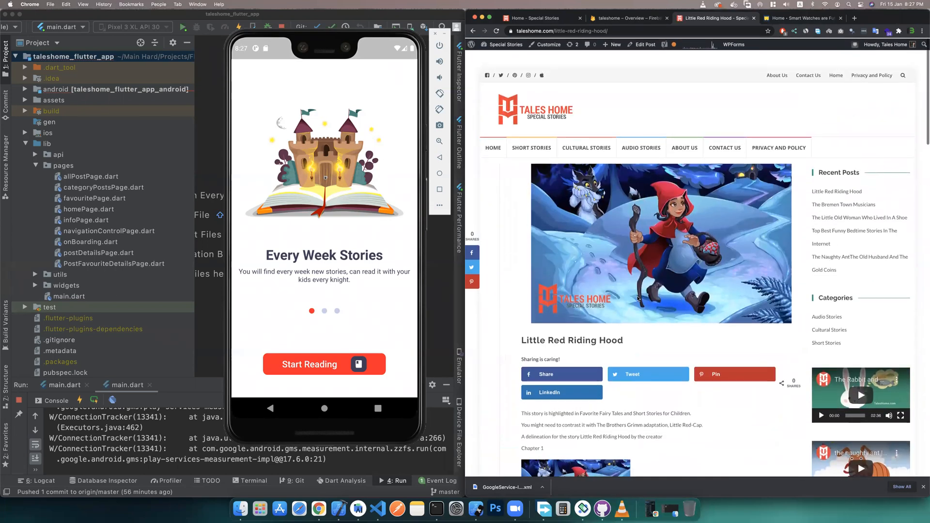
Visit the Cultural and Audio Stories categories and start playing The Little Pony audio
{"action": "left_click", "coordinate": [586, 148]}
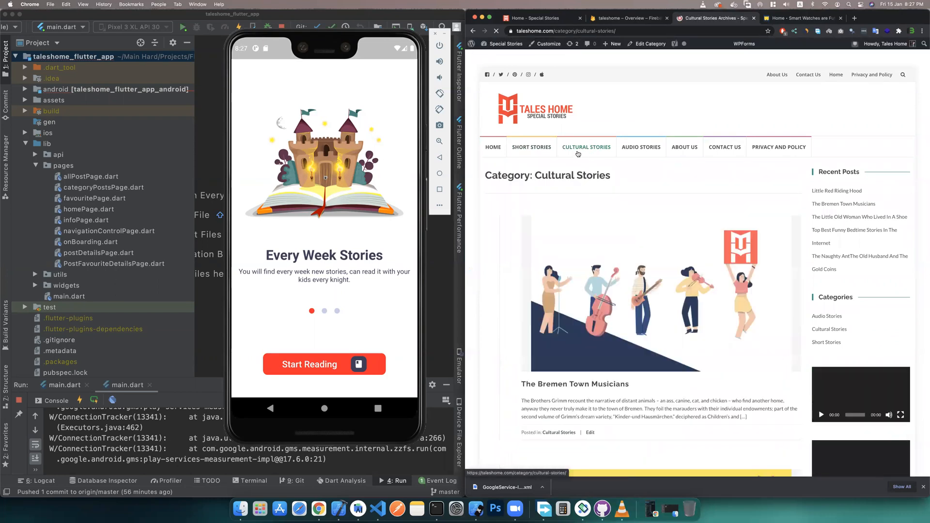
{"action": "left_click", "coordinate": [640, 146]}
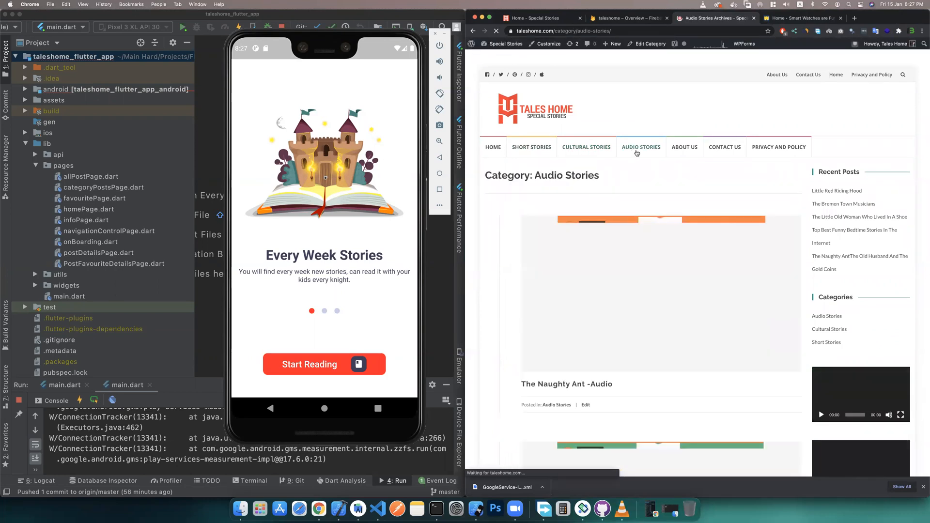
{"action": "scroll", "scroll_direction": "down", "scroll_amount": 3}
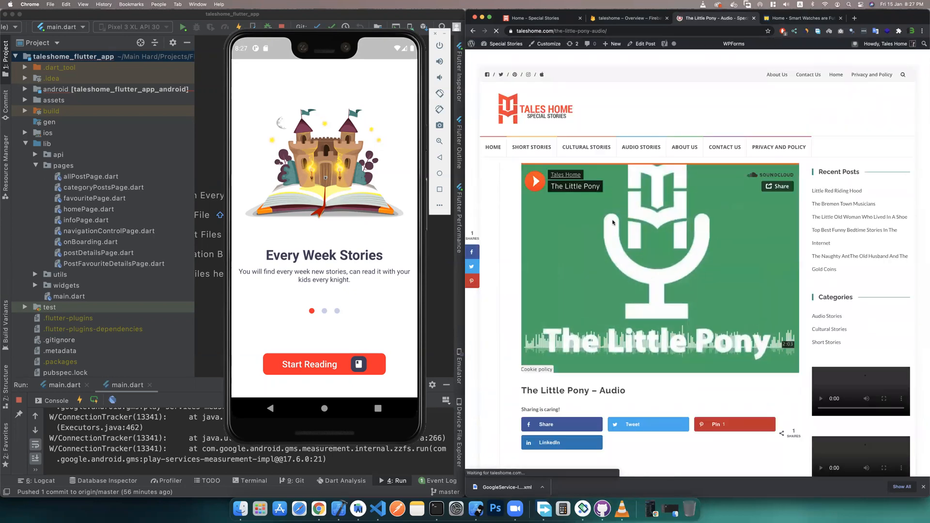
{"action": "scroll", "scroll_direction": "down", "scroll_amount": 3}
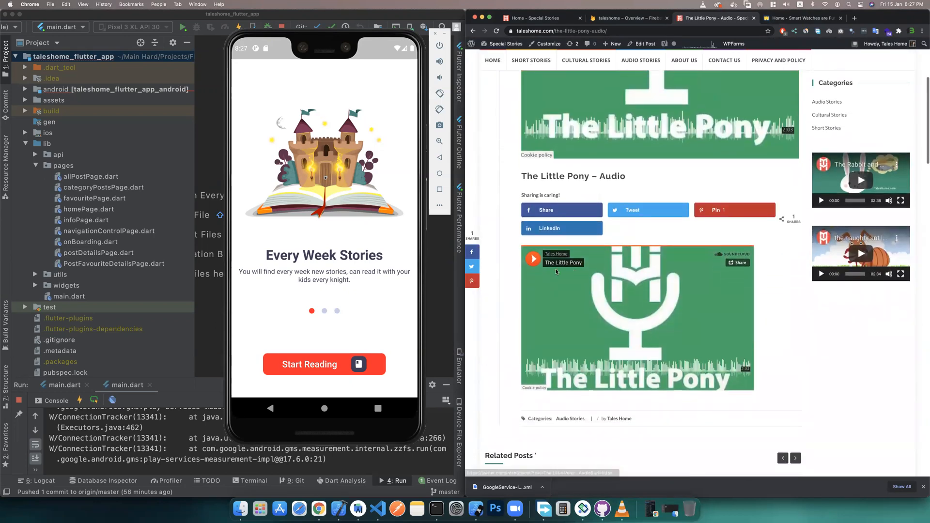
{"action": "left_click", "coordinate": [532, 260]}
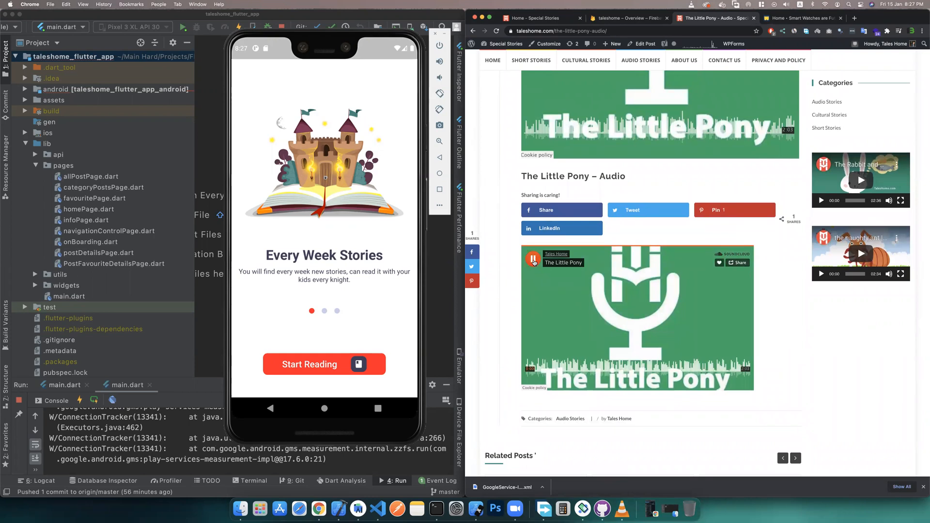
{"action": "left_click", "coordinate": [532, 259]}
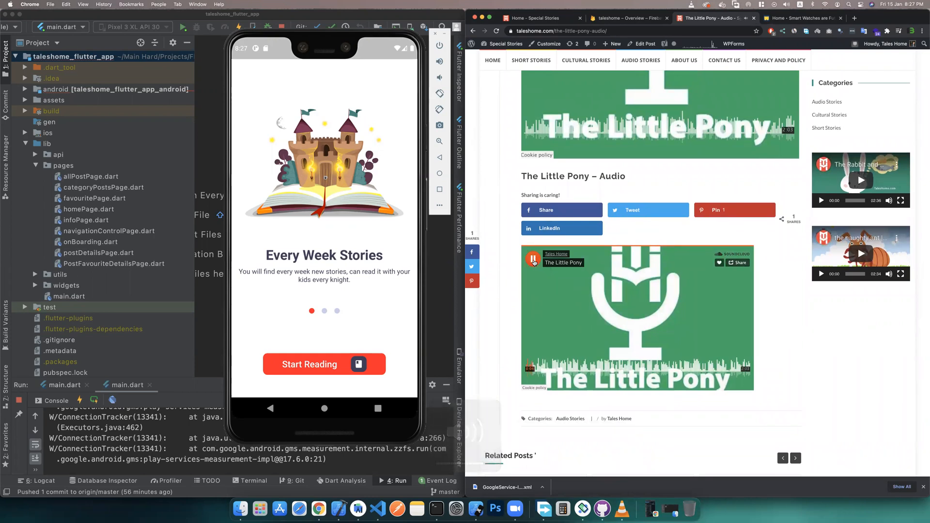
{"action": "scroll", "scroll_direction": "up", "scroll_amount": 3}
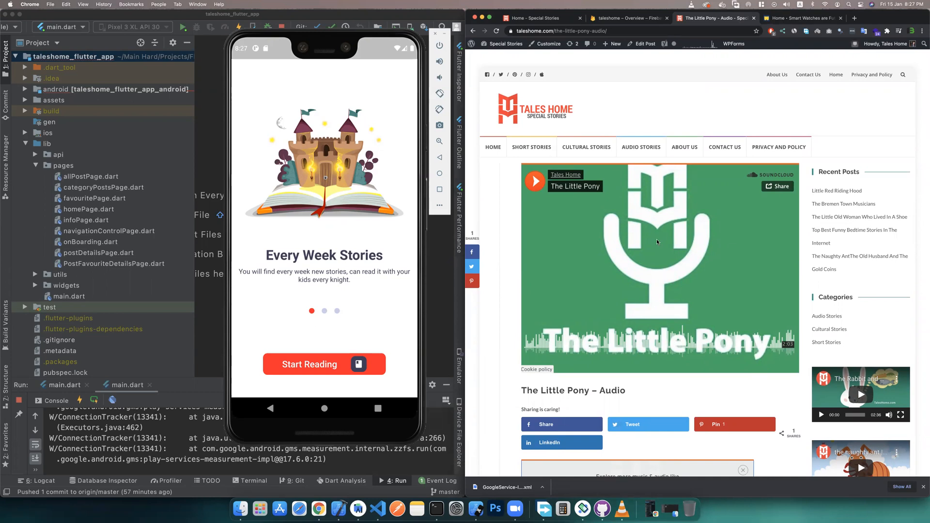
{"action": "mouse_move", "coordinate": [573, 217]}
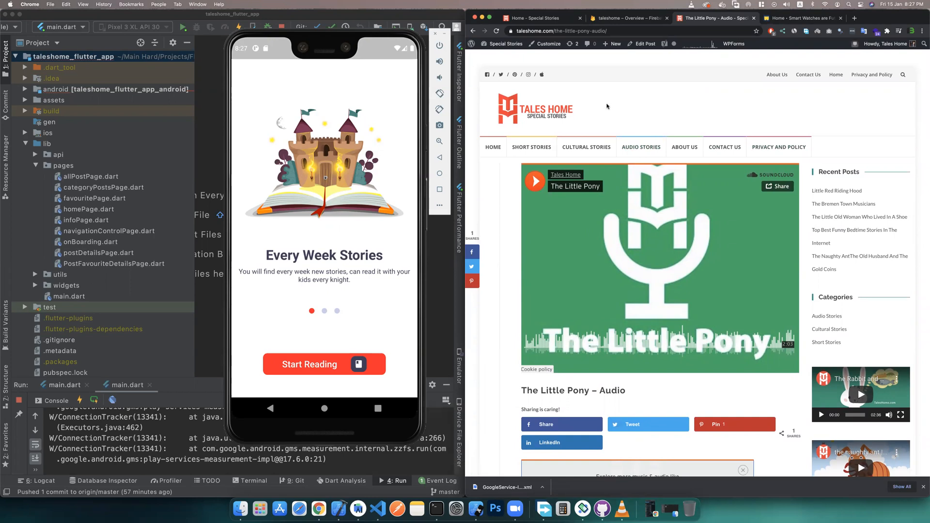
Switch to the taleshome Firebase project overview showing analytics and Cloud Messaging campaigns
{"action": "left_click", "coordinate": [626, 18]}
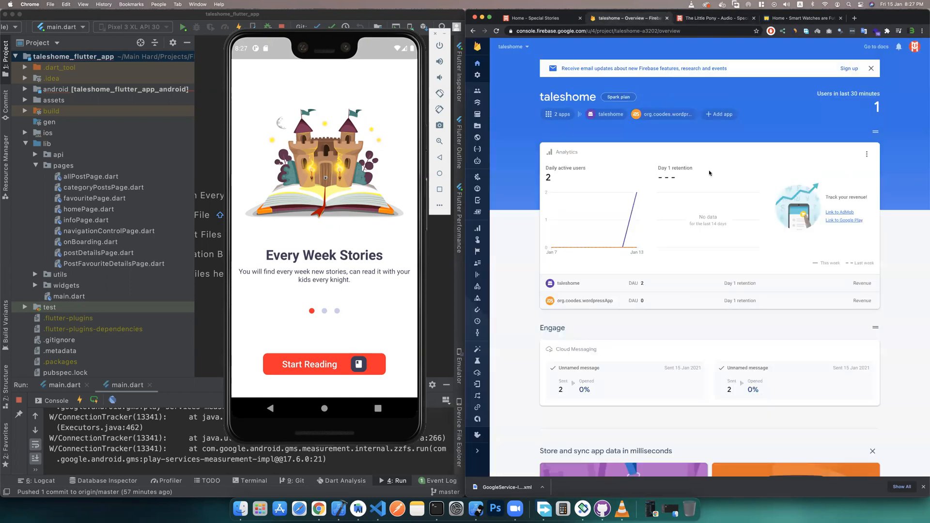
{"action": "mouse_move", "coordinate": [666, 148]}
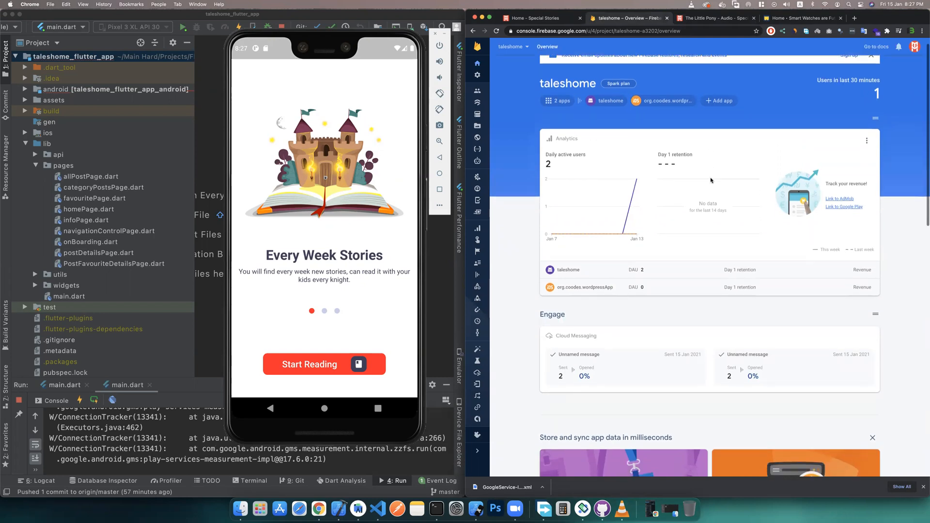
{"action": "scroll", "scroll_direction": "up", "scroll_amount": 3}
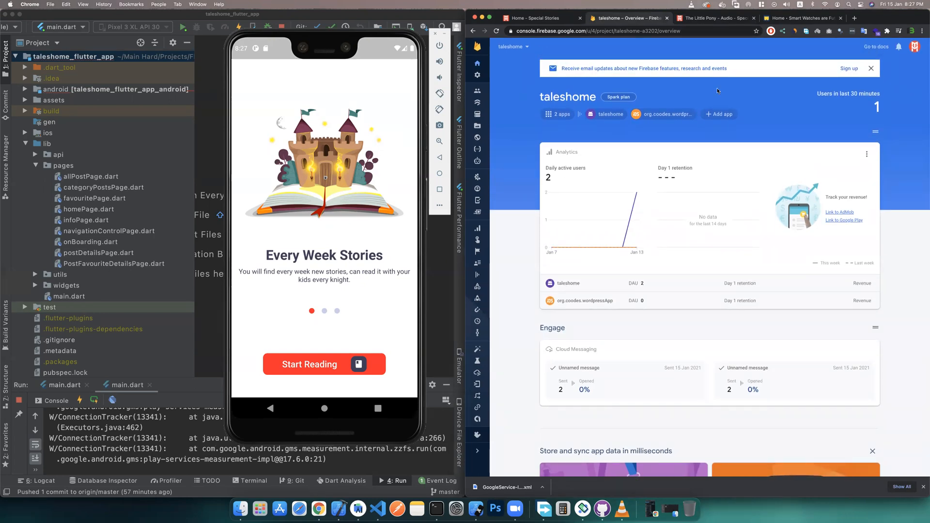
{"action": "mouse_move", "coordinate": [618, 167]}
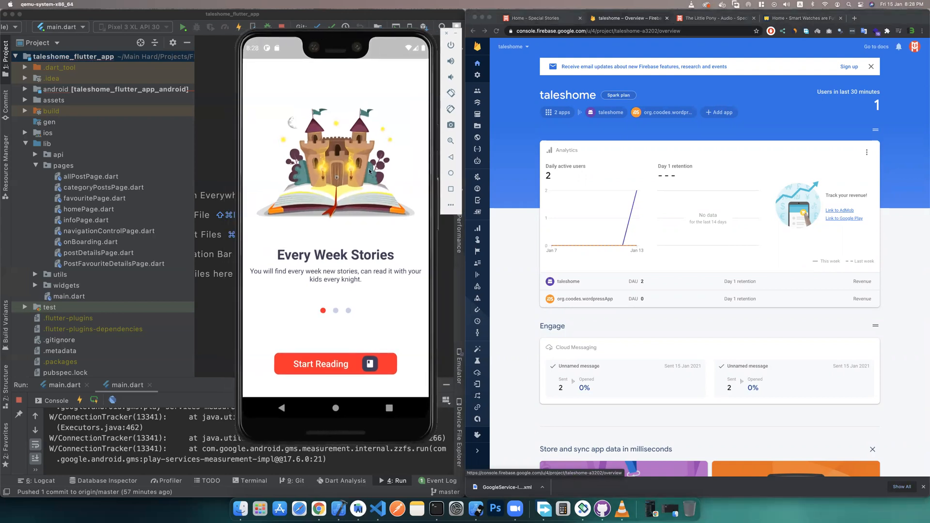
{"action": "mouse_move", "coordinate": [360, 219]}
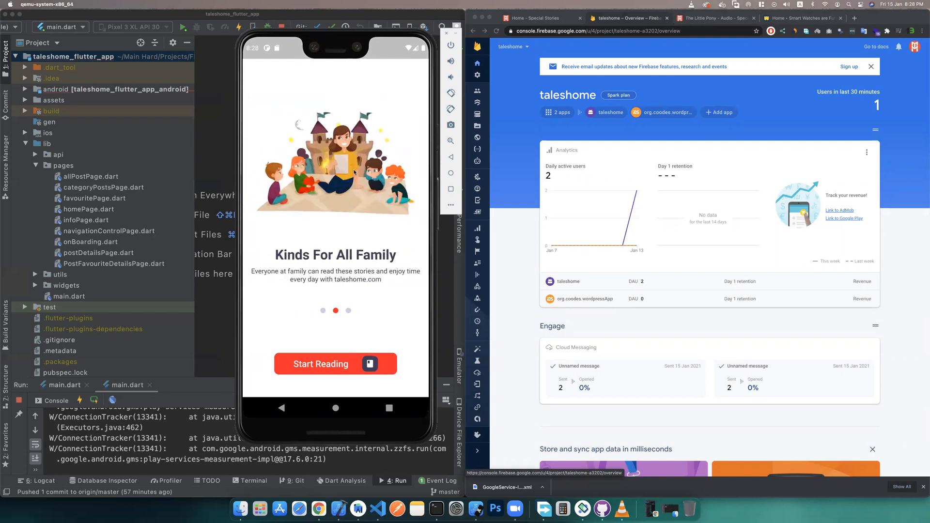
{"action": "mouse_move", "coordinate": [291, 242]}
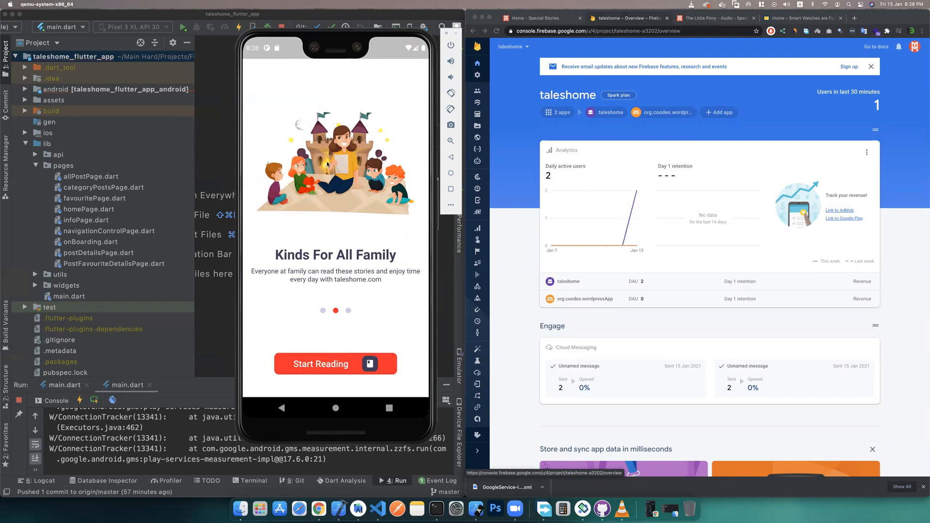
Open a fresh browser tab while the emulator shows the 'Kinds For All Family' onboarding screen
{"action": "left_click", "coordinate": [801, 18]}
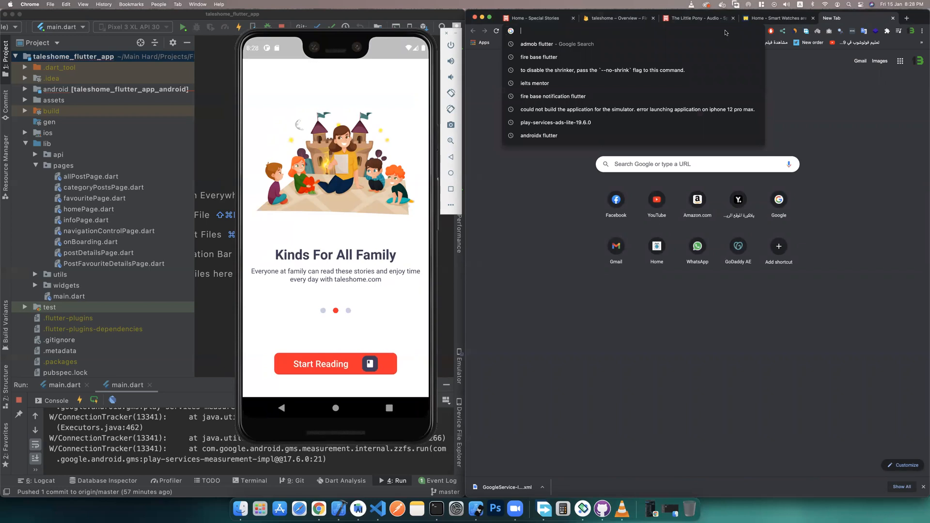
Search 'techcrunch', visit the TechCrunch site, then close its tab to return to Wooowatch
{"action": "type", "text": "tech"}
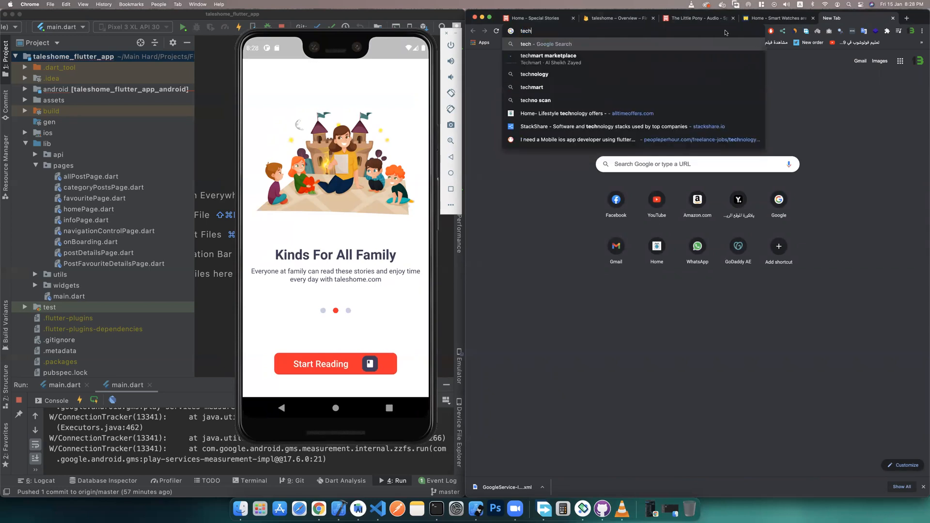
{"action": "key", "text": "Return"}
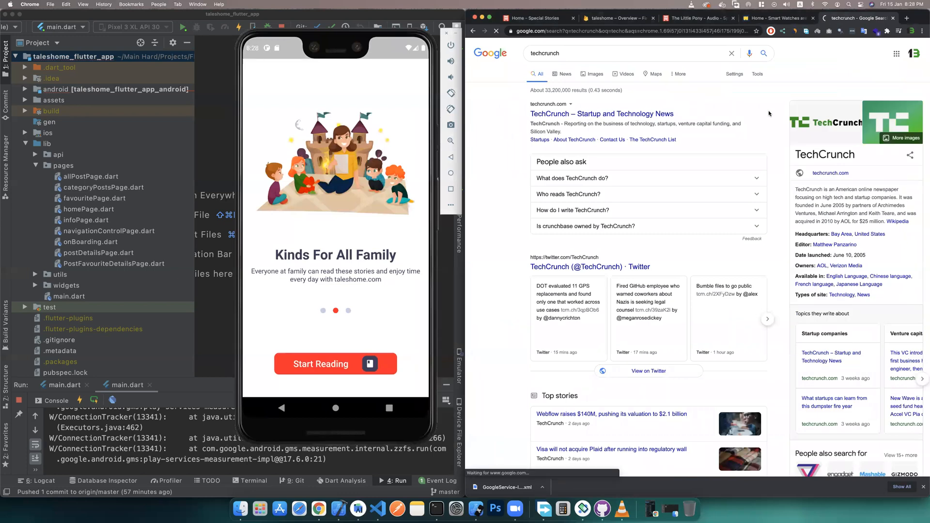
{"action": "mouse_move", "coordinate": [755, 92]}
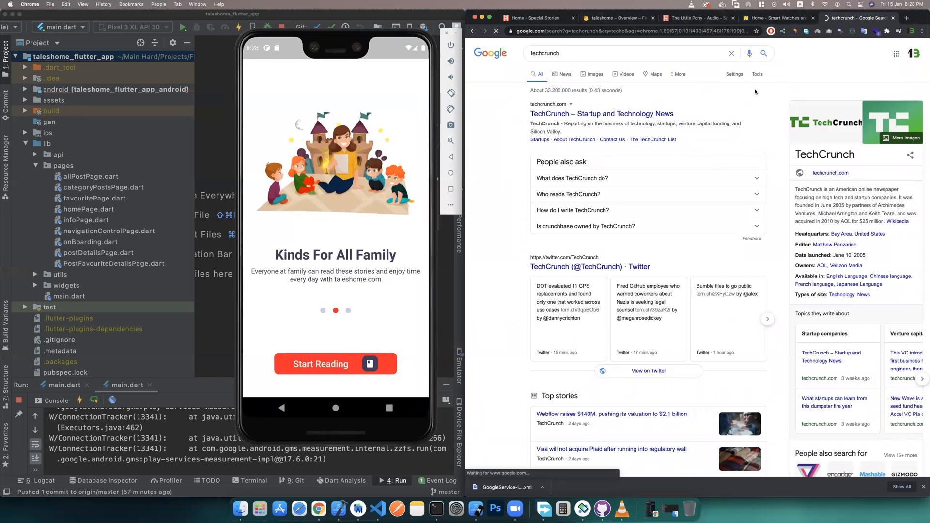
{"action": "left_click", "coordinate": [601, 113]}
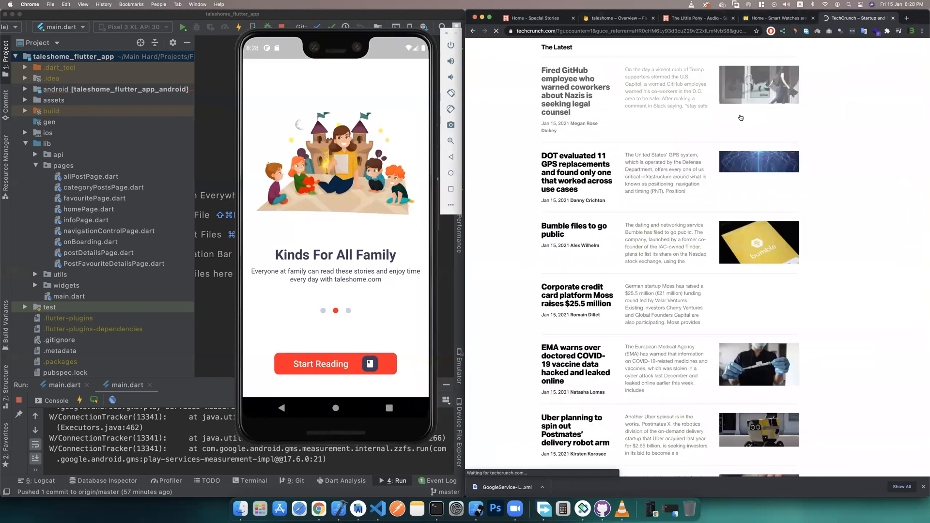
{"action": "scroll", "scroll_direction": "up", "scroll_amount": 3}
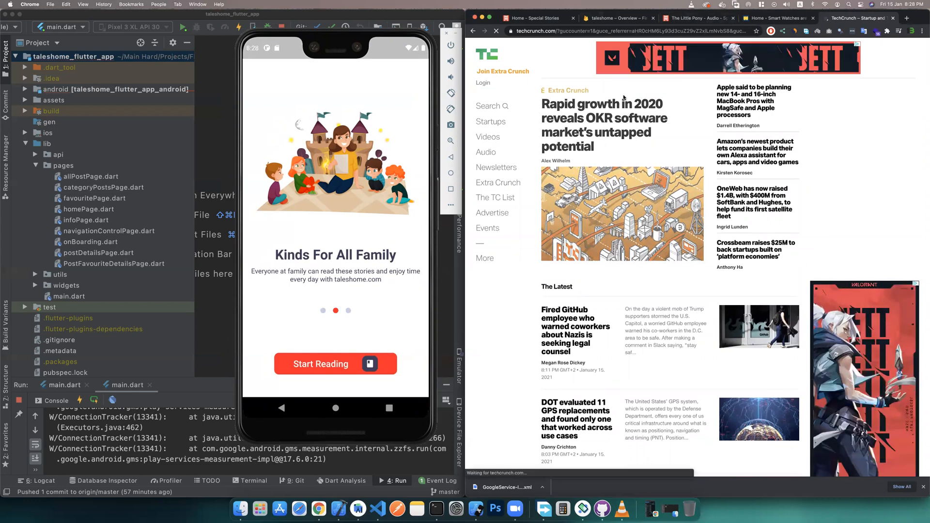
{"action": "left_click", "coordinate": [783, 18]}
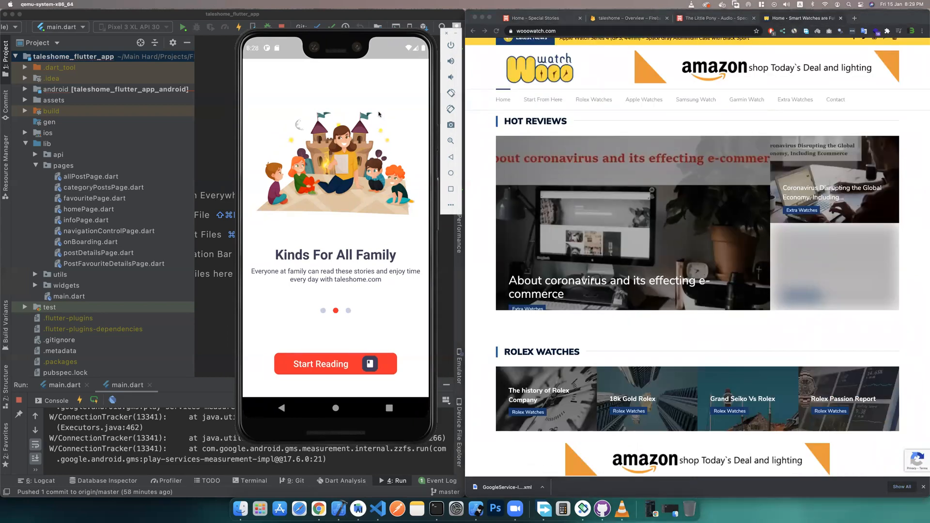
{"action": "mouse_move", "coordinate": [369, 303]}
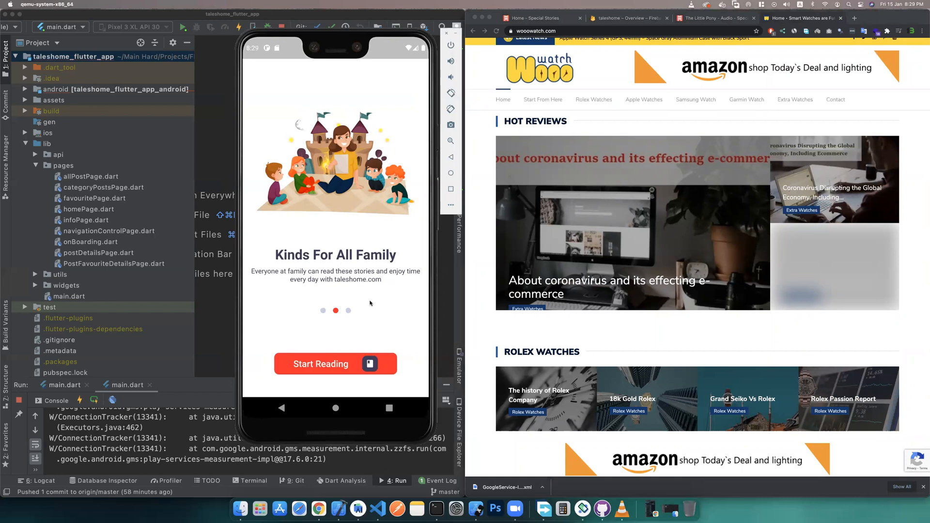
Tap Start Reading to reach the app's home screen with categories and Top New 5 Stories
{"action": "left_click", "coordinate": [336, 364]}
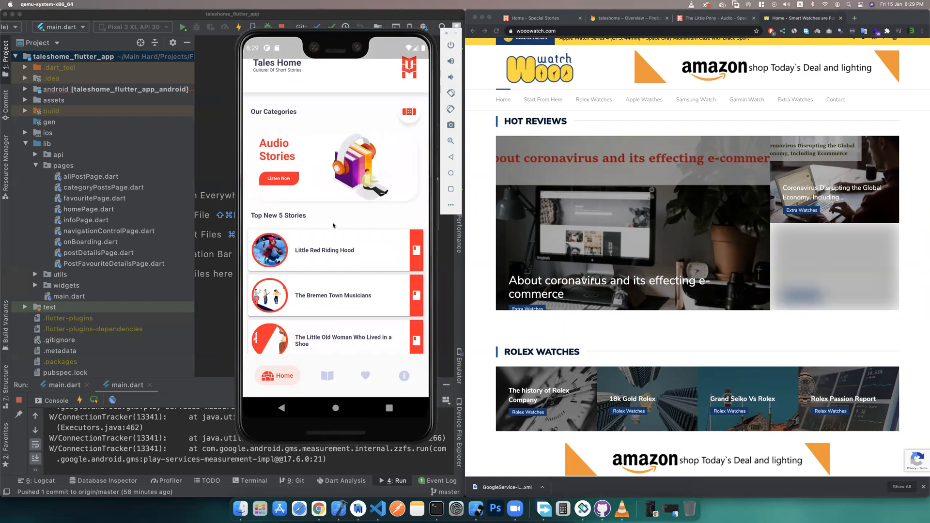
{"action": "scroll", "scroll_direction": "down", "scroll_amount": 3}
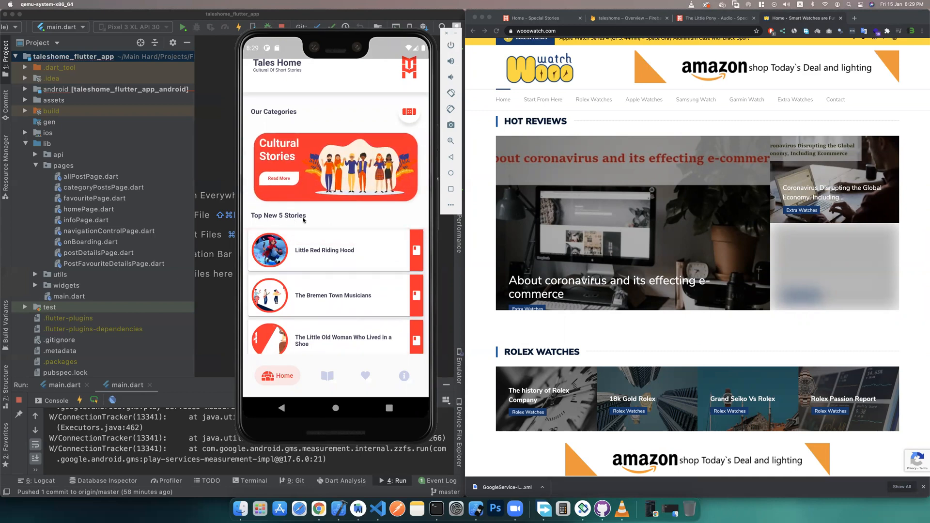
{"action": "scroll", "scroll_direction": "down", "scroll_amount": 3}
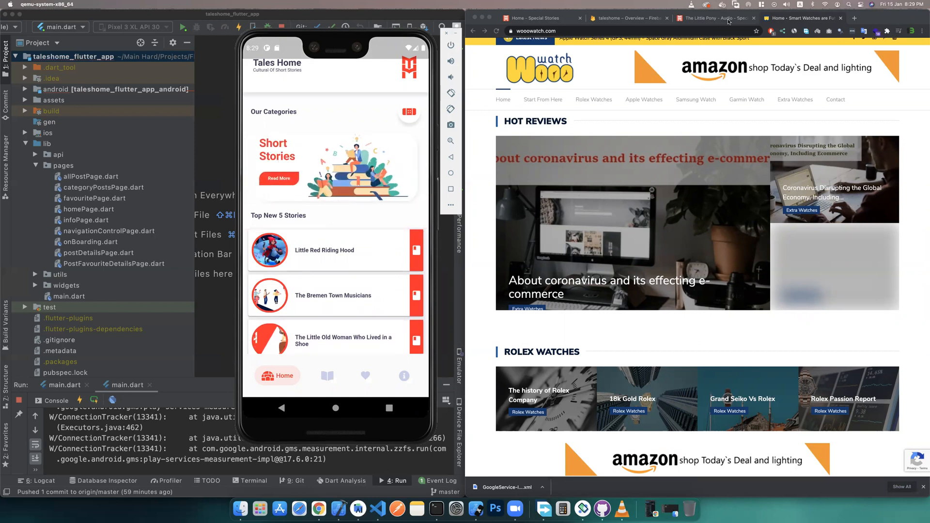
{"action": "left_click", "coordinate": [712, 18]}
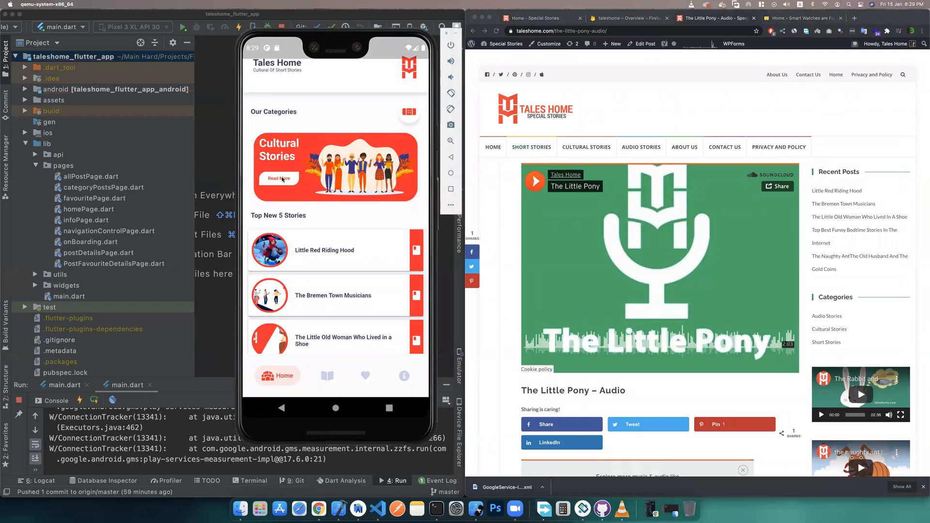
Open the Cultural Stories category in the app and read The Bremen Town Musicians
{"action": "left_click", "coordinate": [278, 179]}
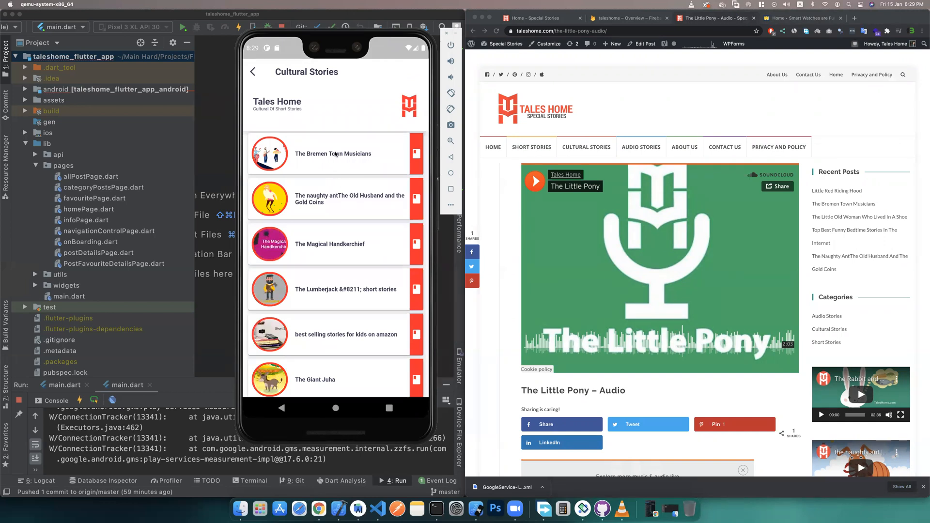
{"action": "mouse_move", "coordinate": [359, 262]}
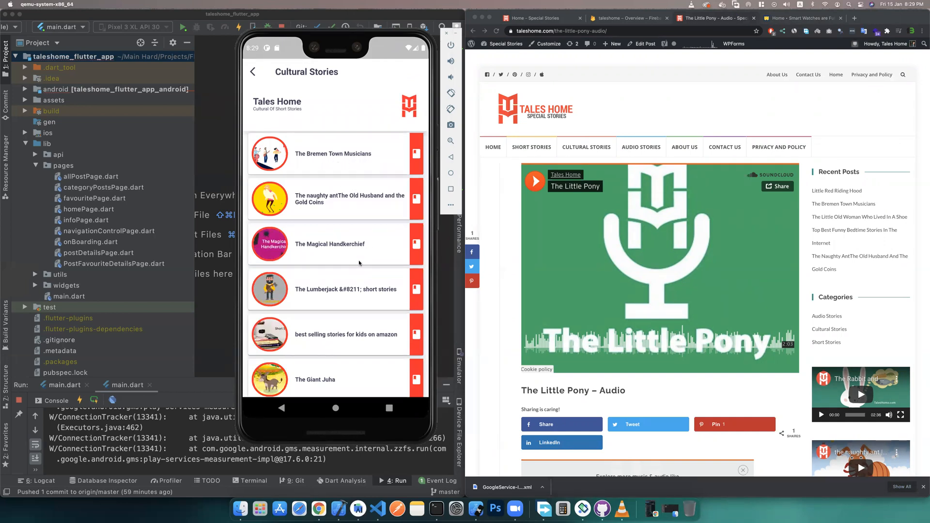
{"action": "scroll", "scroll_direction": "down", "scroll_amount": 3}
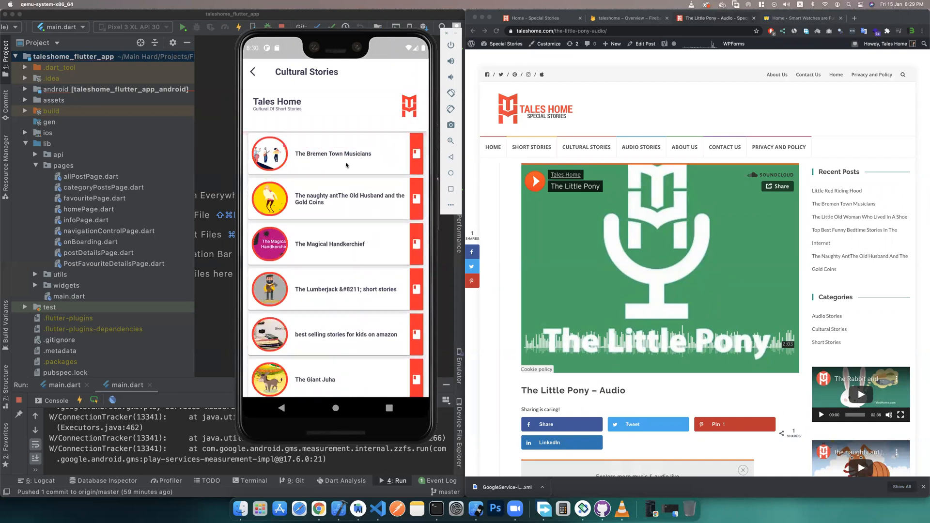
{"action": "left_click", "coordinate": [332, 153]}
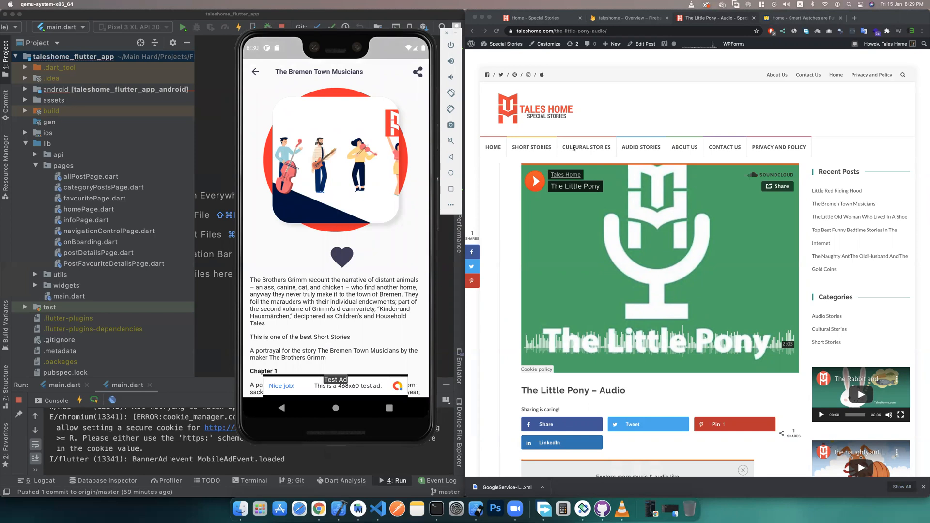
Browse the Short Stories category page on taleshome.com
{"action": "left_click", "coordinate": [532, 146]}
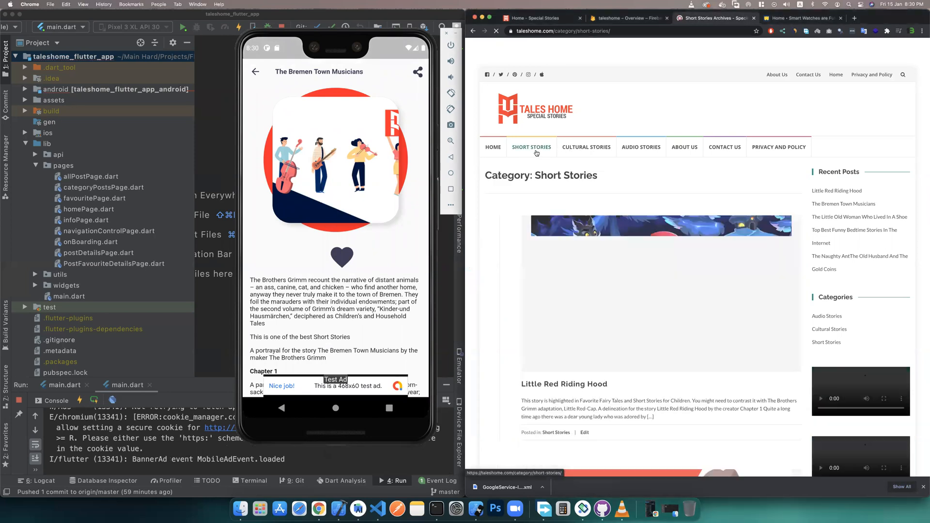
{"action": "scroll", "scroll_direction": "down", "scroll_amount": 3}
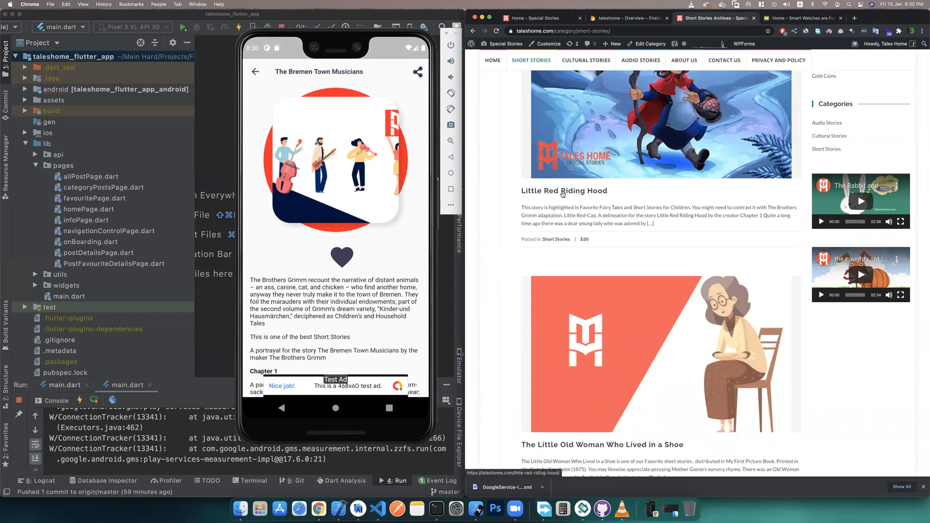
{"action": "scroll", "scroll_direction": "down", "scroll_amount": 3}
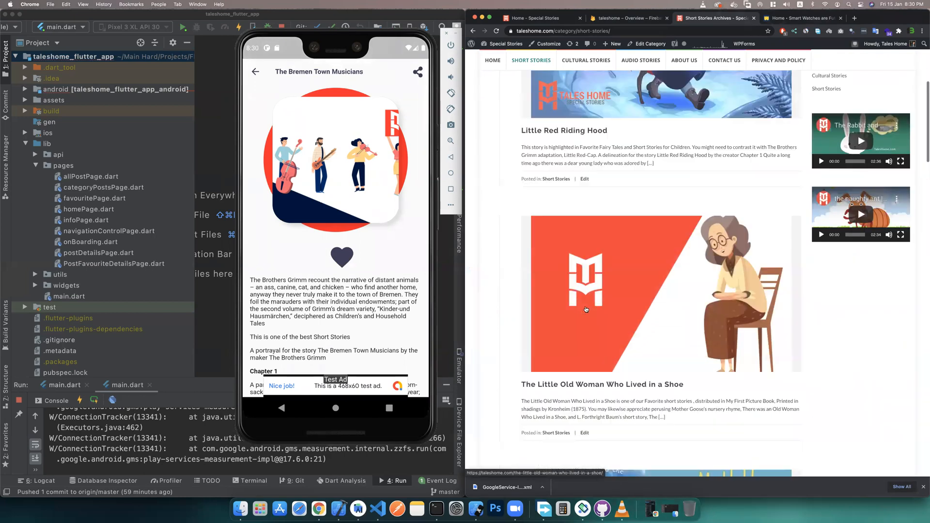
{"action": "scroll", "scroll_direction": "down", "scroll_amount": 3}
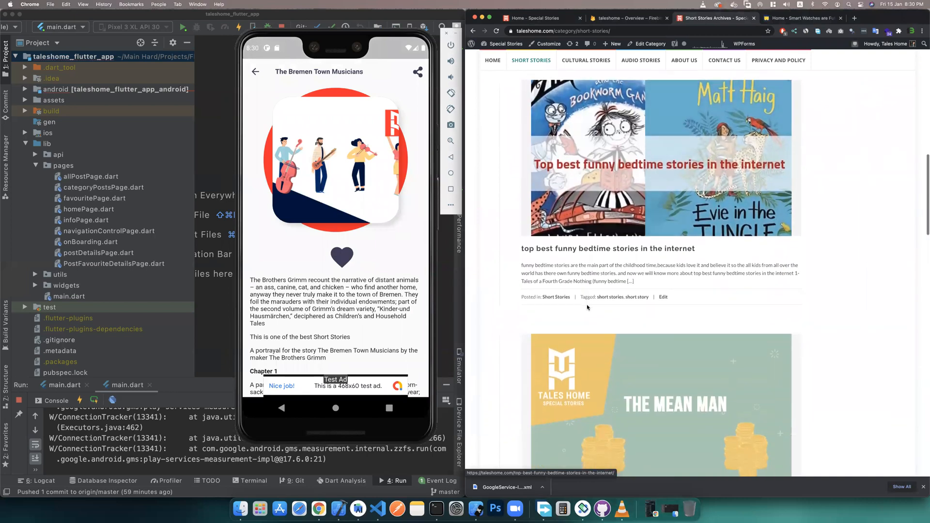
{"action": "scroll", "scroll_direction": "up", "scroll_amount": 3}
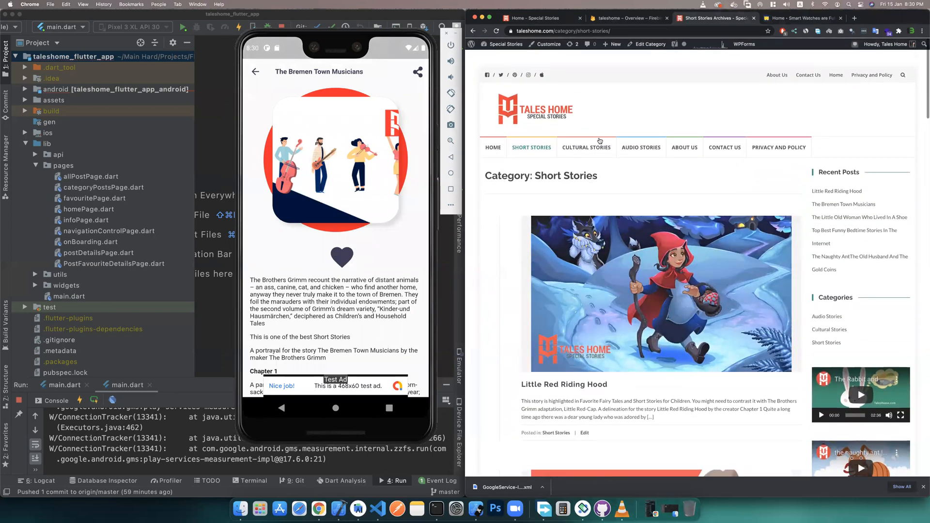
From Cultural Stories, open The Bremen Town Musicians post and read into Chapter 1
{"action": "left_click", "coordinate": [586, 147]}
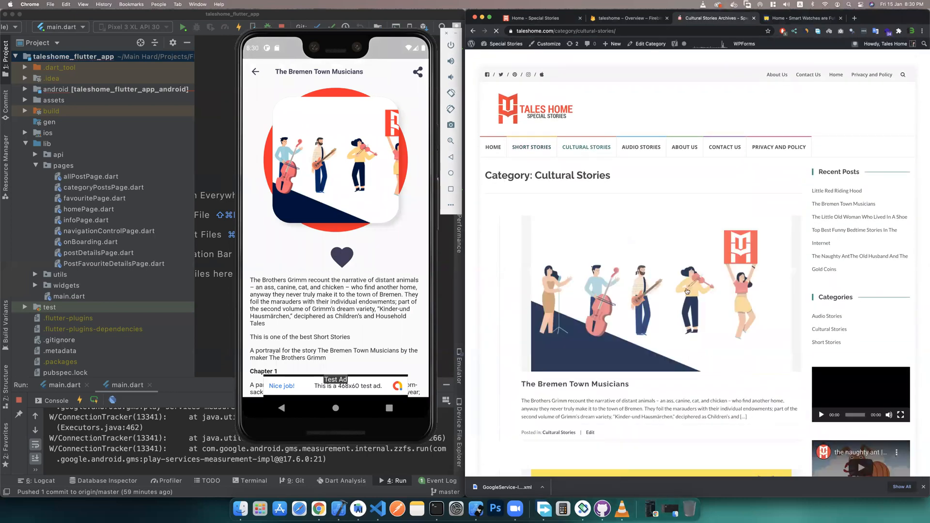
{"action": "scroll", "scroll_direction": "down", "scroll_amount": 3}
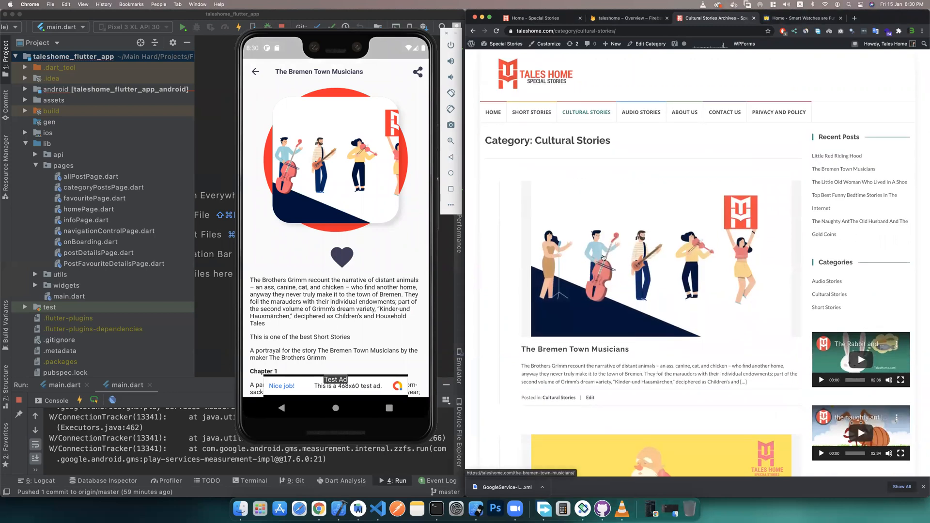
{"action": "left_click", "coordinate": [576, 350]}
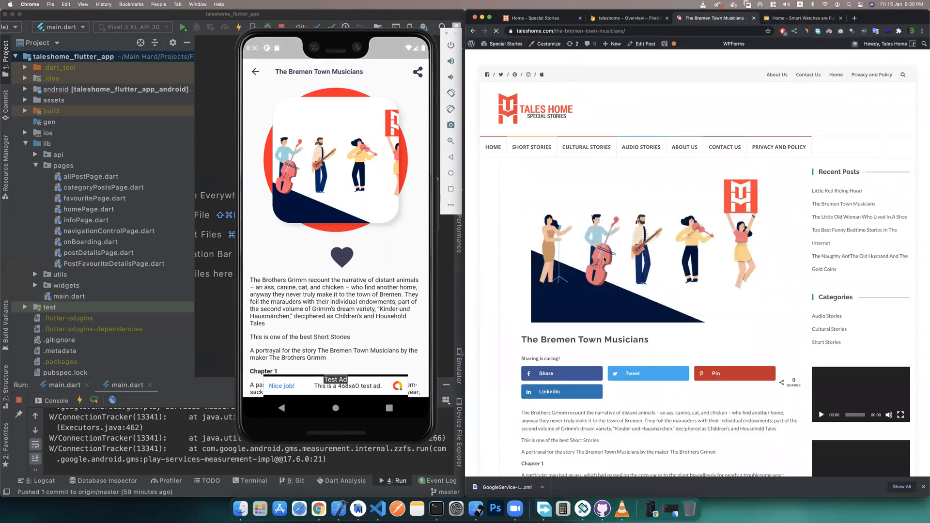
{"action": "scroll", "scroll_direction": "down", "scroll_amount": 3}
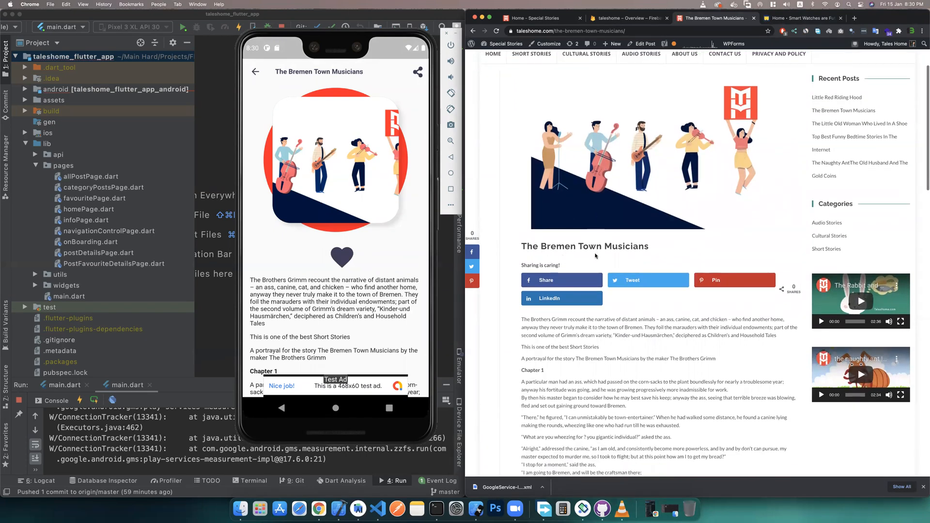
{"action": "mouse_move", "coordinate": [591, 356]}
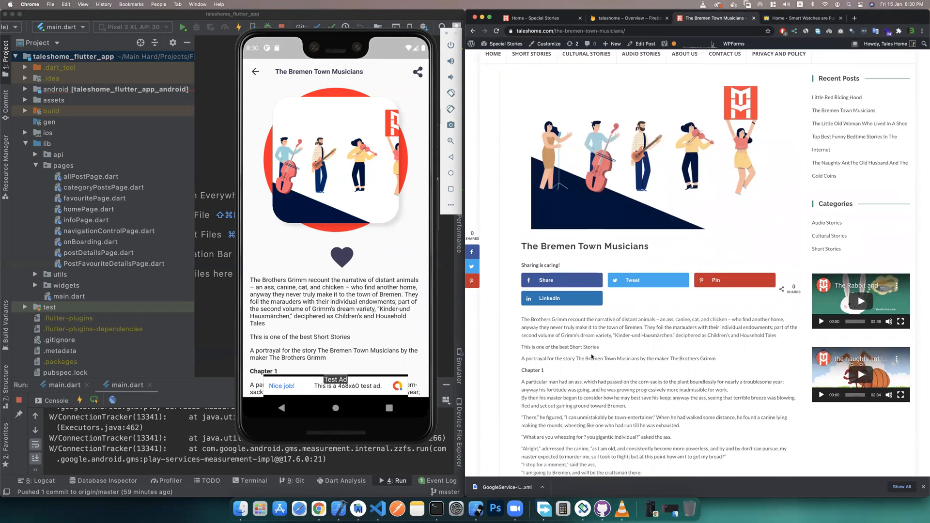
{"action": "scroll", "scroll_direction": "down", "scroll_amount": 3}
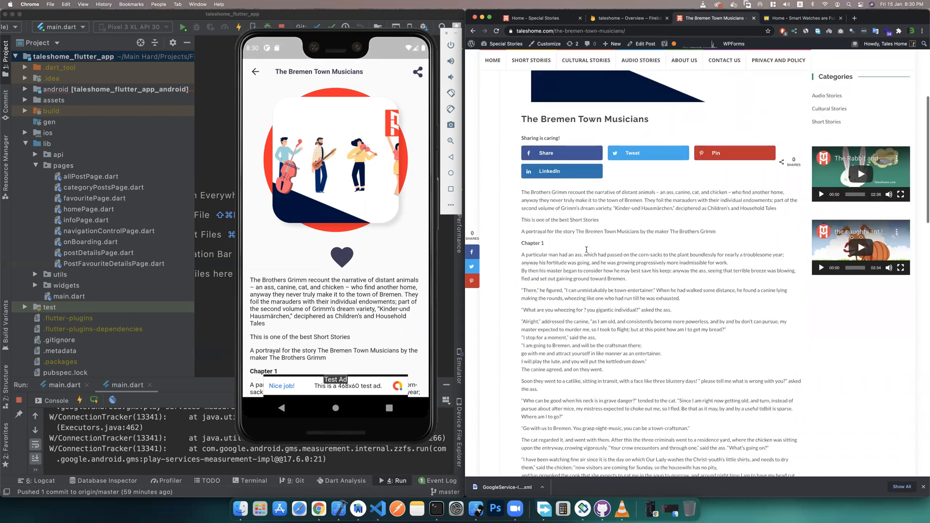
{"action": "scroll", "scroll_direction": "down", "scroll_amount": 3}
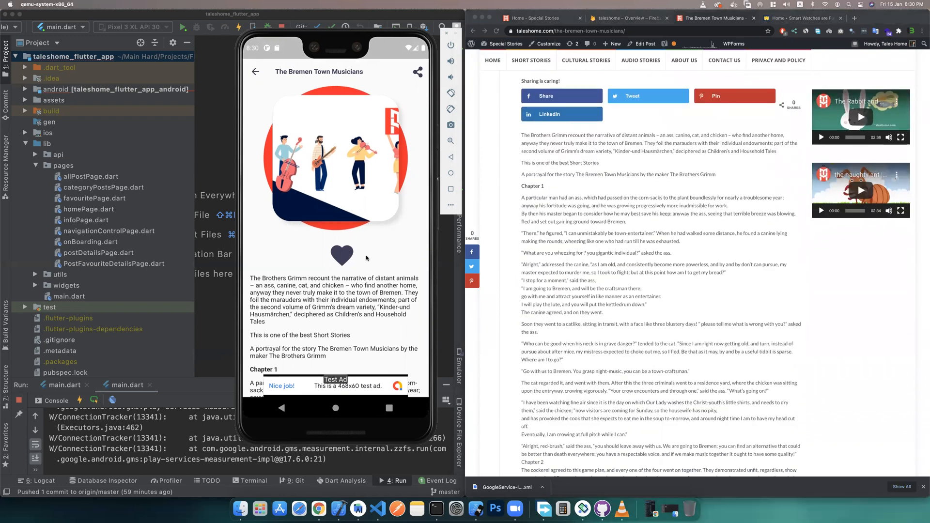
Scroll through The Bremen Town Musicians and mark it as a favourite
{"action": "scroll", "scroll_direction": "down", "scroll_amount": 3}
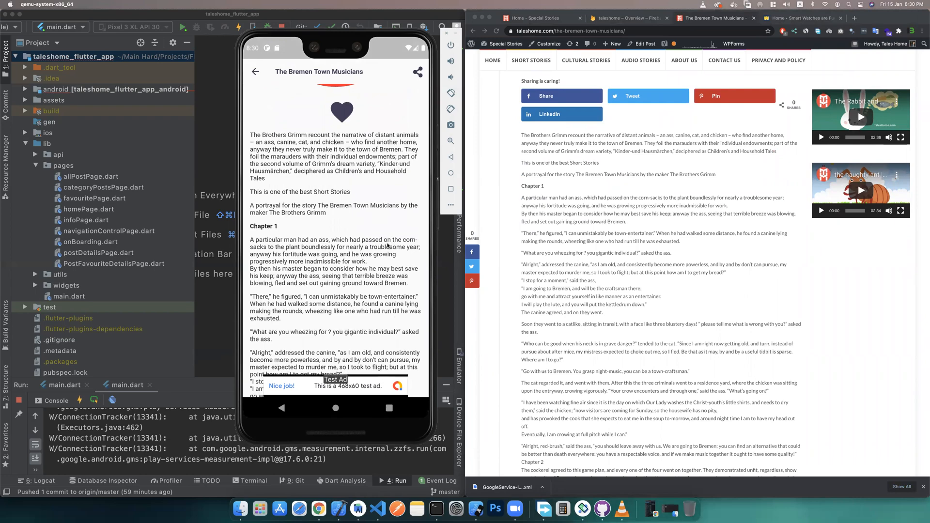
{"action": "scroll", "scroll_direction": "down", "scroll_amount": 3}
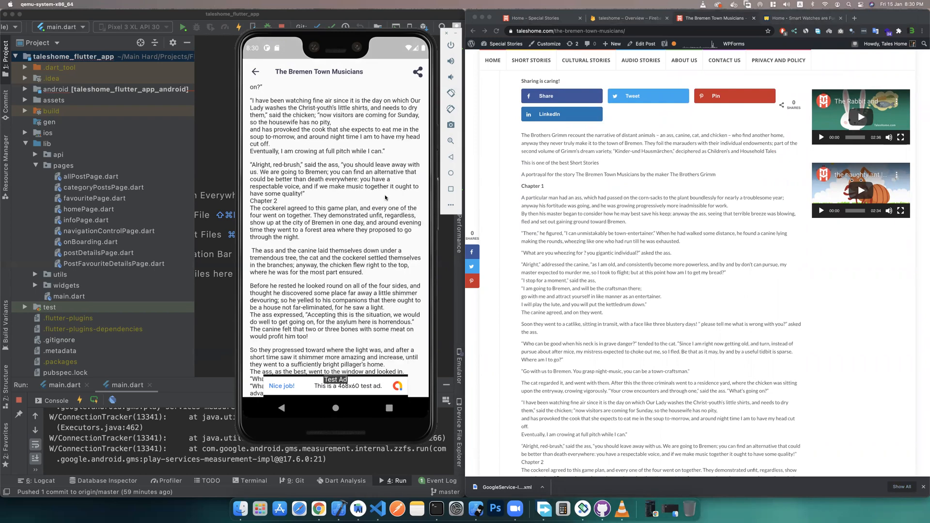
{"action": "scroll", "scroll_direction": "down", "scroll_amount": 3}
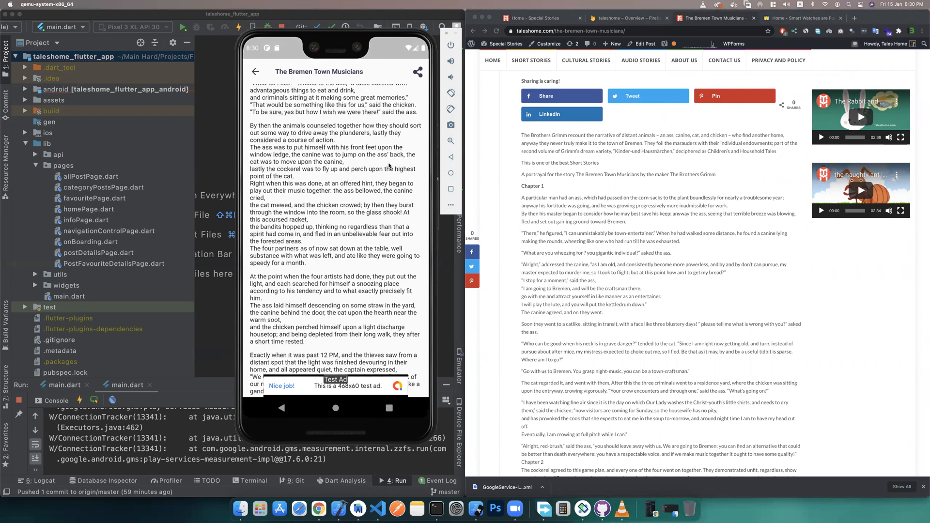
{"action": "scroll", "scroll_direction": "down", "scroll_amount": 3}
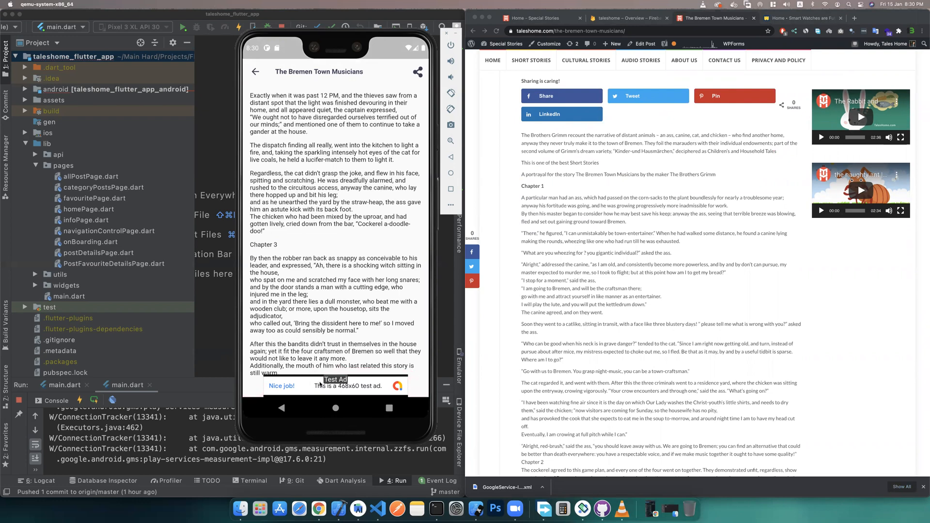
{"action": "scroll", "scroll_direction": "down", "scroll_amount": 3}
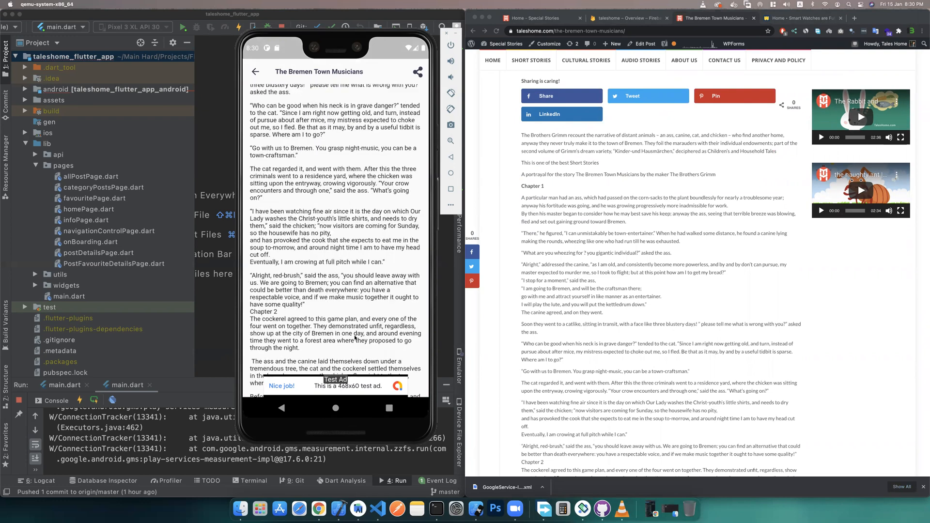
{"action": "scroll", "scroll_direction": "up", "scroll_amount": 3}
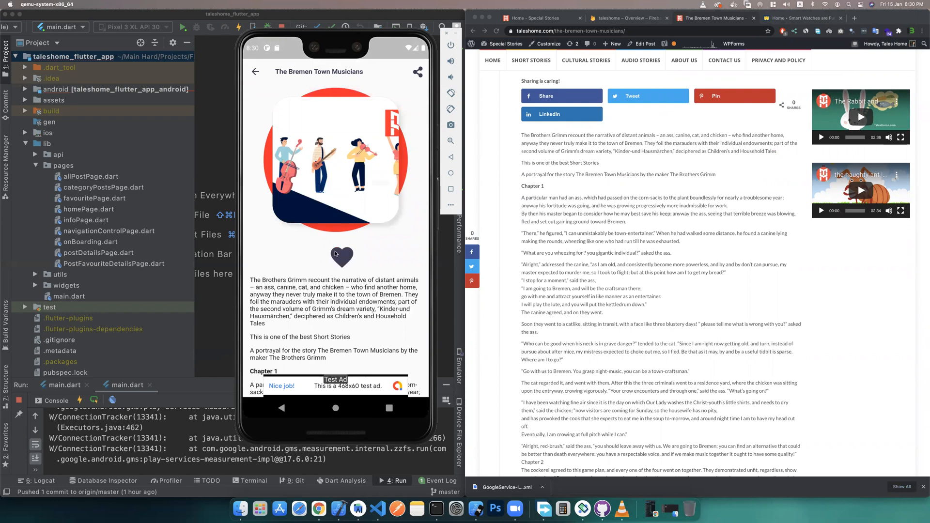
{"action": "left_click", "coordinate": [342, 256]}
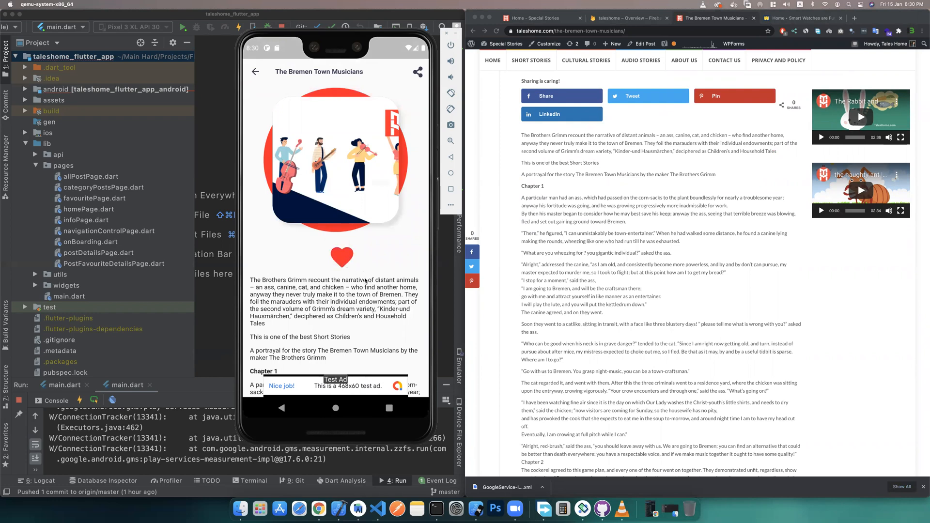
{"action": "mouse_move", "coordinate": [257, 79]}
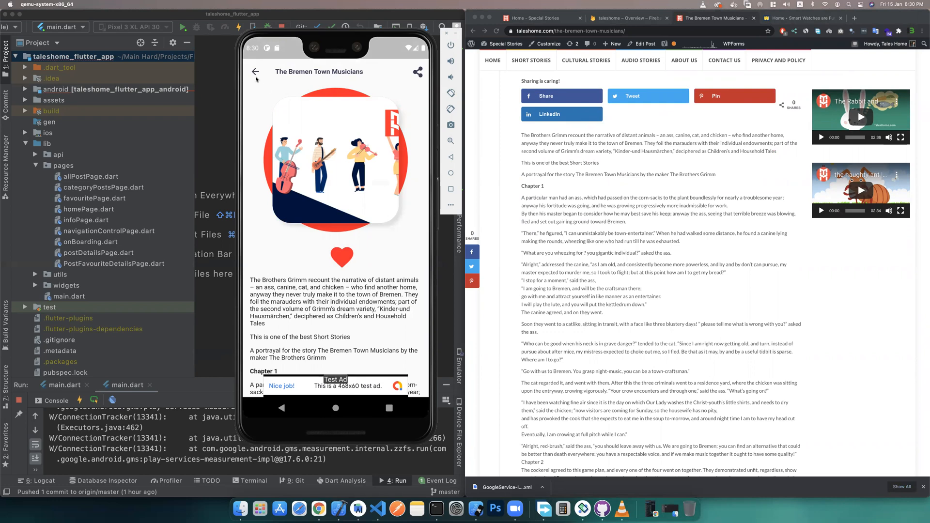
Glance at The Old Husband and the Gold Coins story, then return to the home screen
{"action": "left_click", "coordinate": [256, 71]}
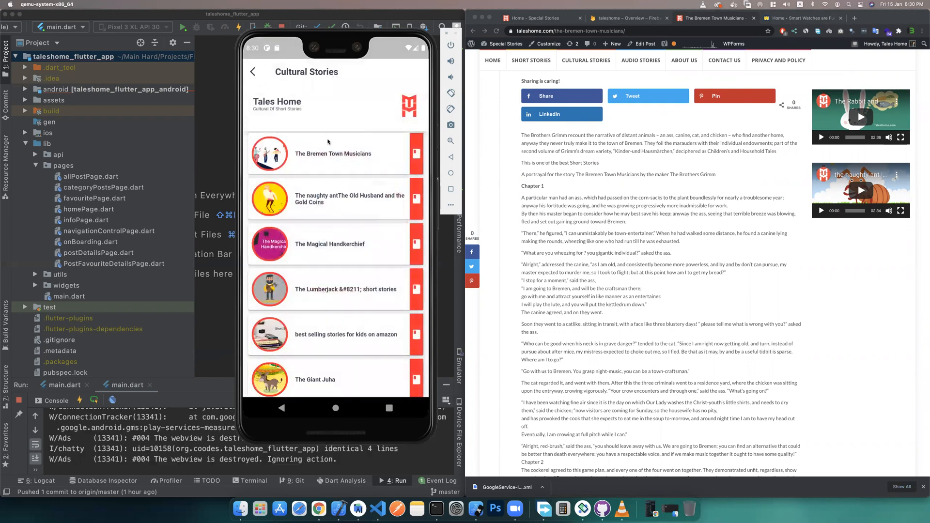
{"action": "left_click", "coordinate": [334, 198]}
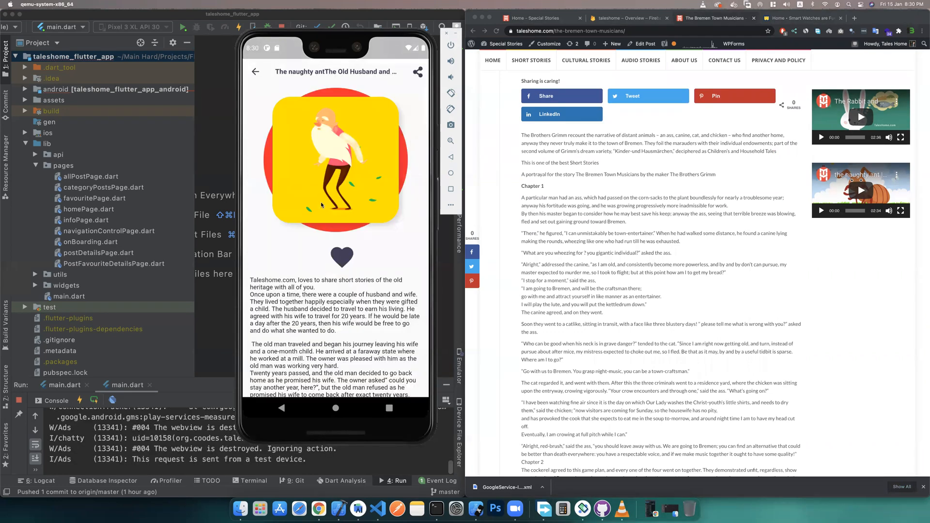
{"action": "left_click", "coordinate": [255, 72]}
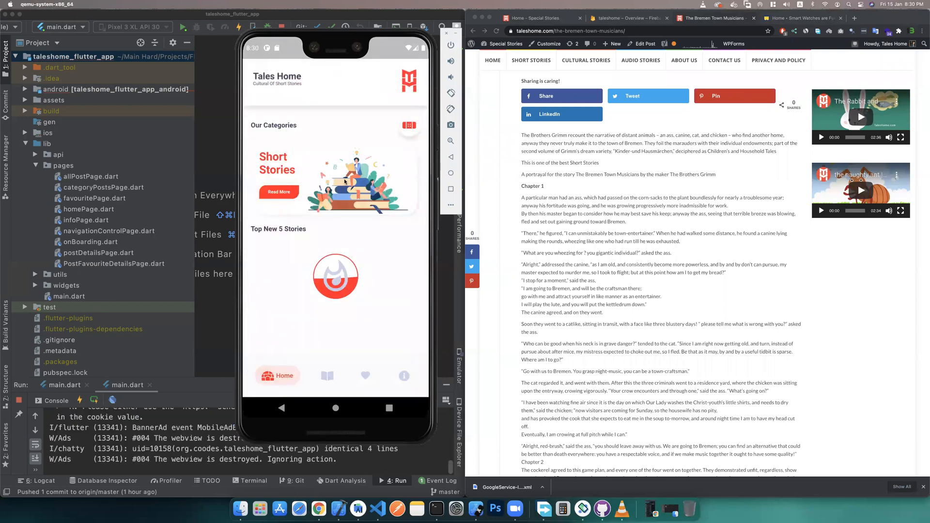
Open Little Red Riding Hood from the Short Stories category in the app
{"action": "left_click", "coordinate": [279, 192]}
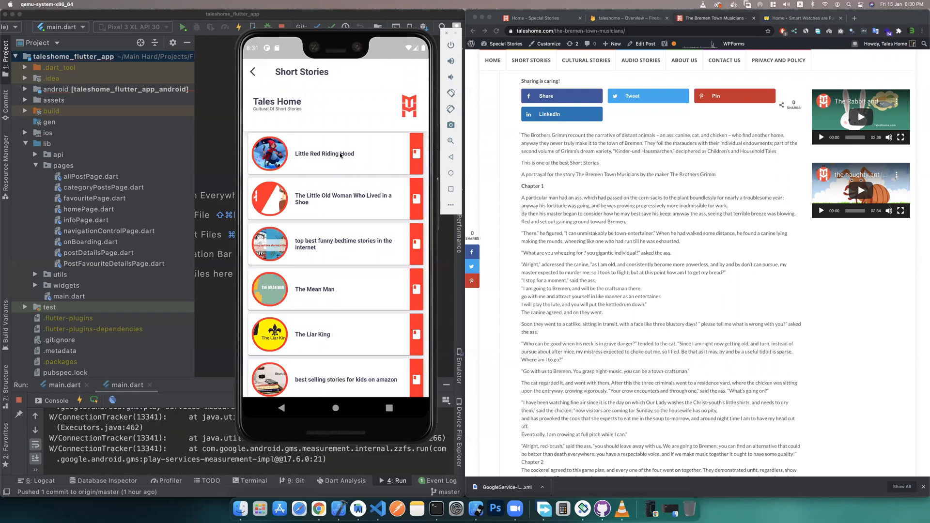
{"action": "left_click", "coordinate": [324, 153]}
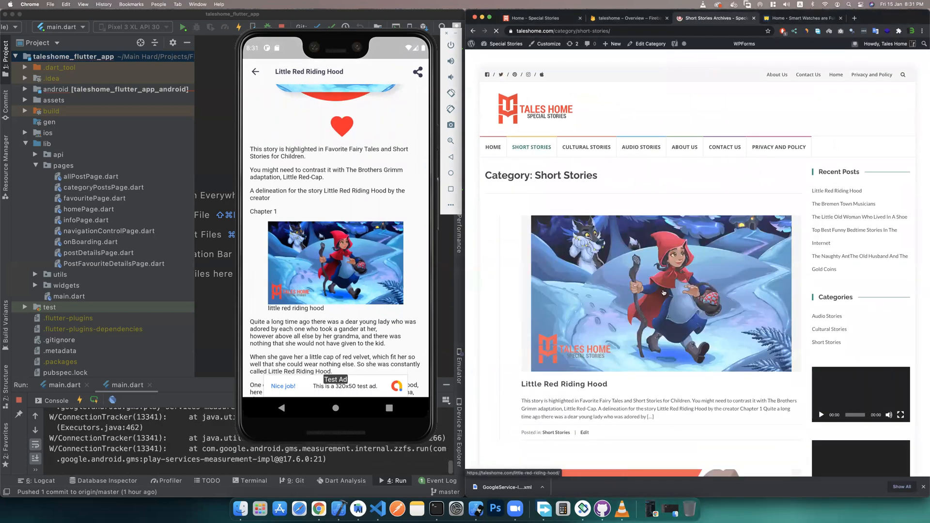
Open the Little Red Riding Hood post from Short Stories and scroll into Chapter 1
{"action": "scroll", "scroll_direction": "down", "scroll_amount": 3}
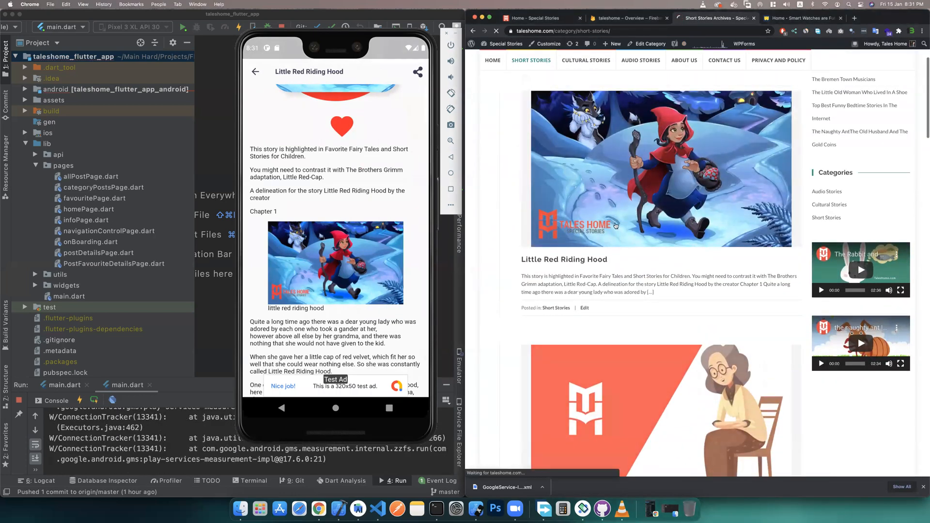
{"action": "left_click", "coordinate": [564, 259]}
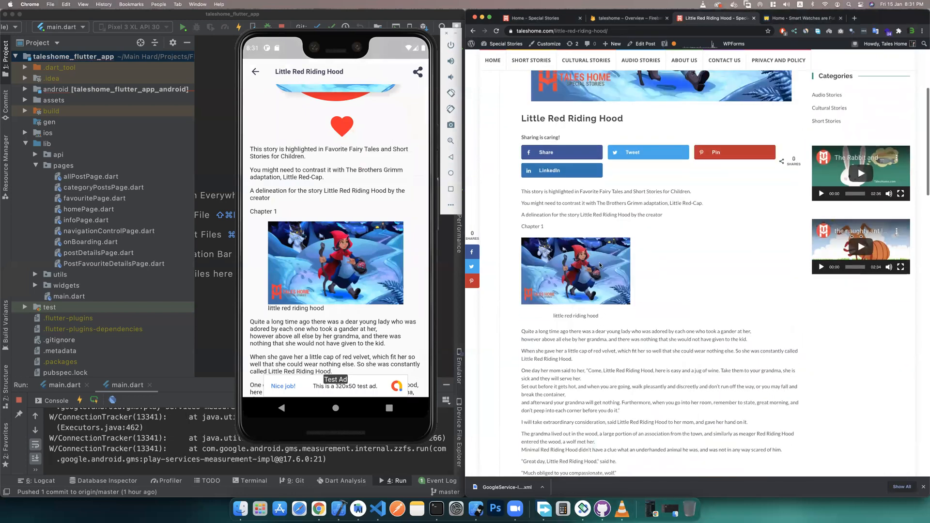
{"action": "scroll", "scroll_direction": "down", "scroll_amount": 3}
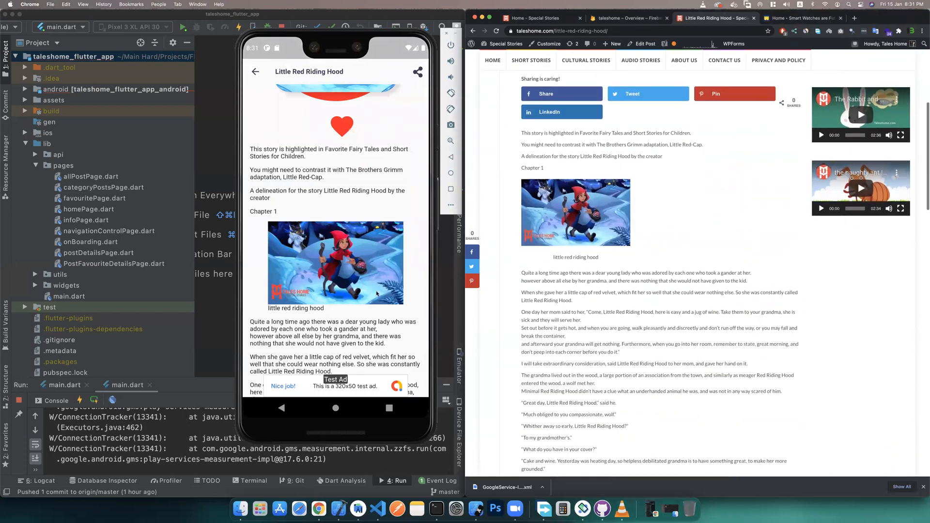
{"action": "scroll", "scroll_direction": "down", "scroll_amount": 3}
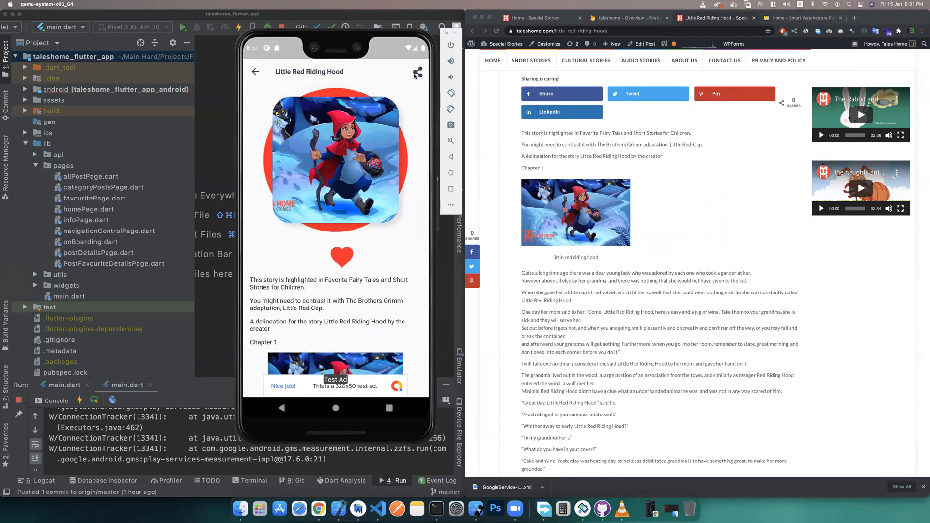
Show the share sheet for Little Red Riding Hood, dismiss it and return to the home screen
{"action": "left_click", "coordinate": [419, 71]}
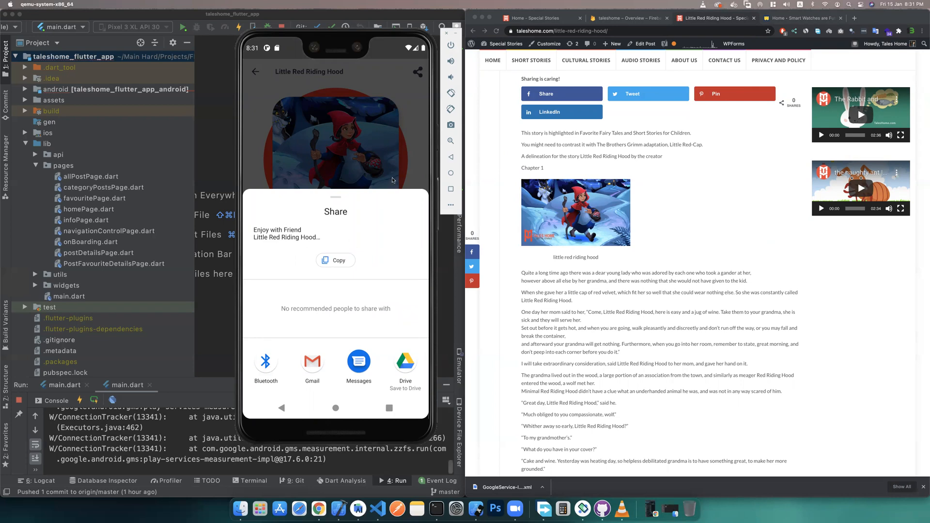
{"action": "left_click", "coordinate": [255, 71]}
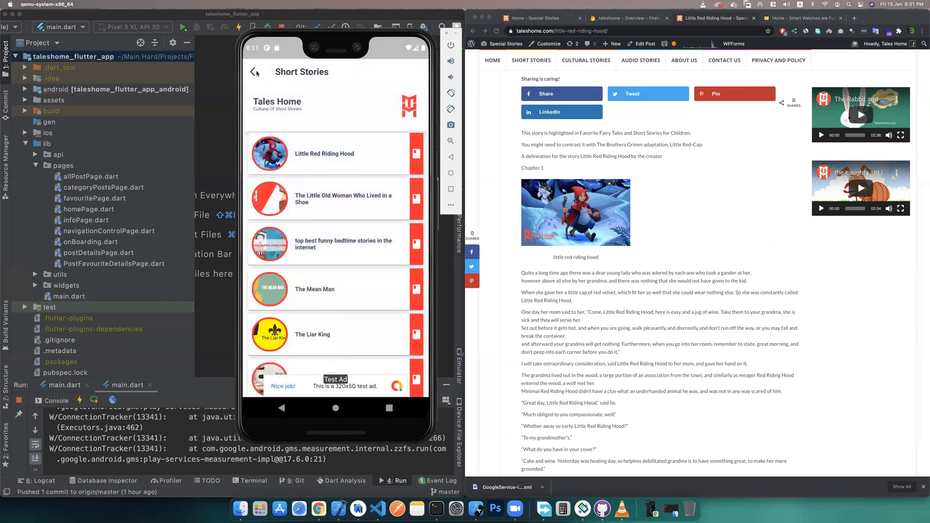
{"action": "left_click", "coordinate": [255, 72]}
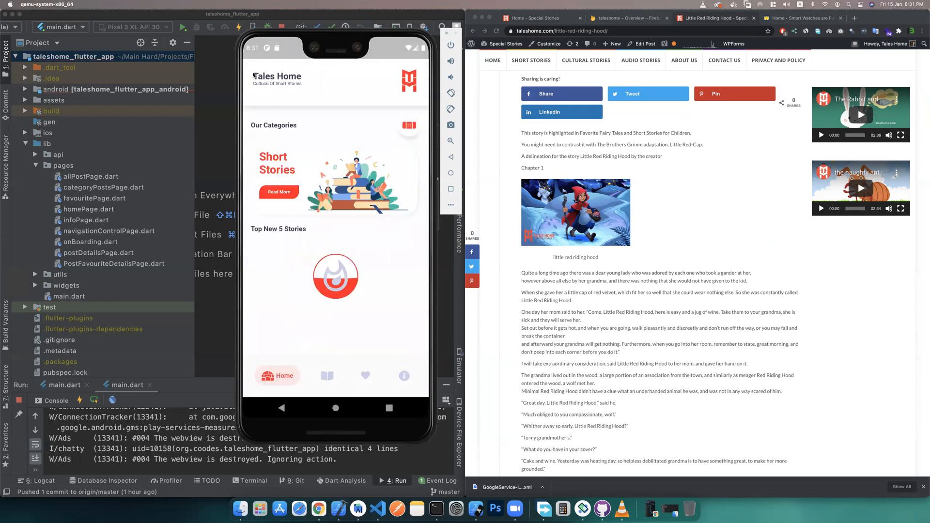
{"action": "mouse_move", "coordinate": [394, 192]}
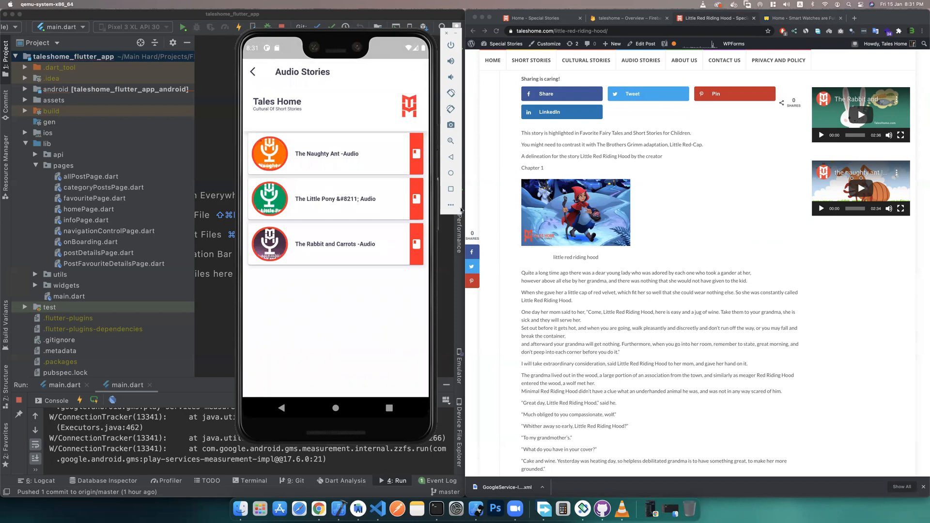
Start The Naughty Ant audio in the SoundCloud player, pause and resume it, then go back home
{"action": "scroll", "scroll_direction": "up", "scroll_amount": 3}
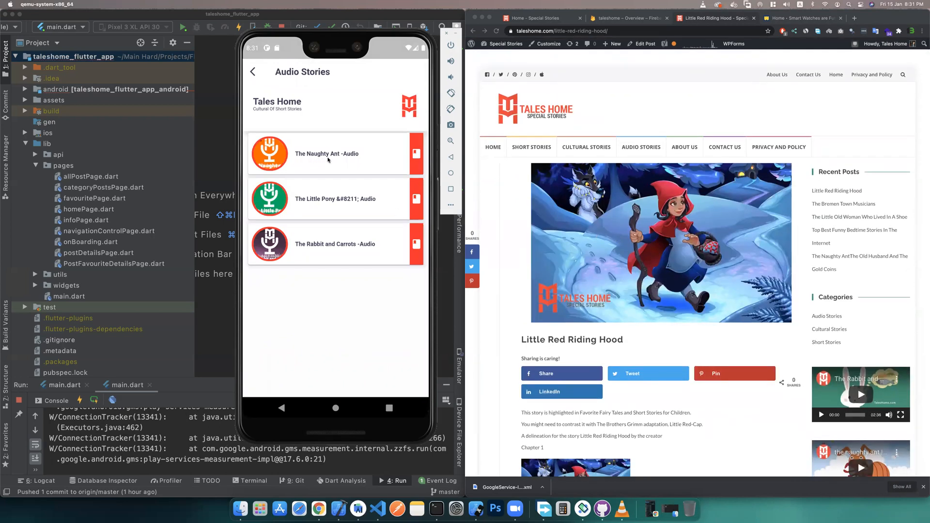
{"action": "left_click", "coordinate": [326, 153]}
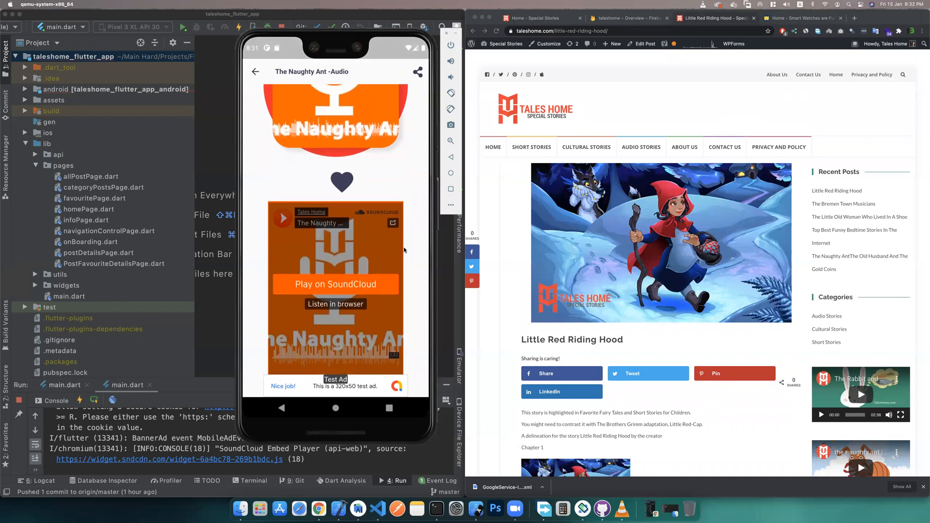
{"action": "left_click", "coordinate": [283, 221]}
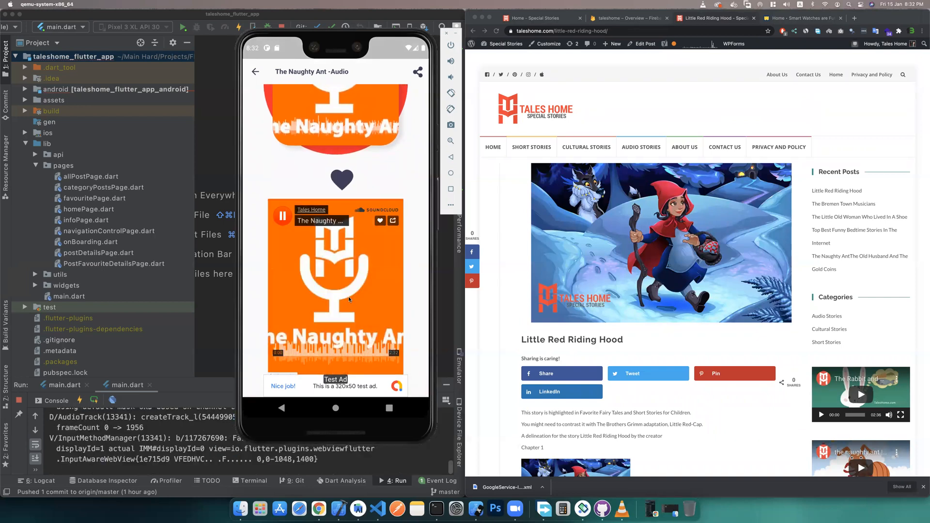
{"action": "left_click", "coordinate": [282, 215]}
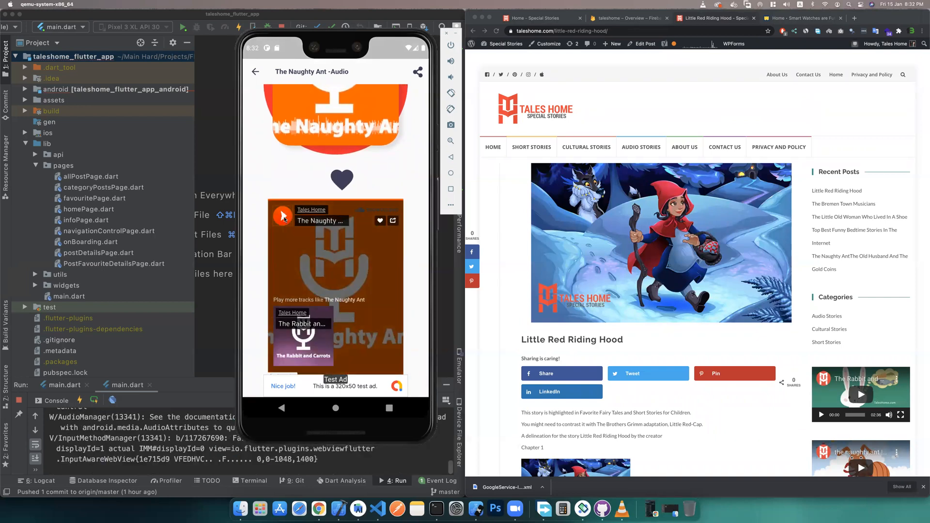
{"action": "left_click", "coordinate": [283, 216]}
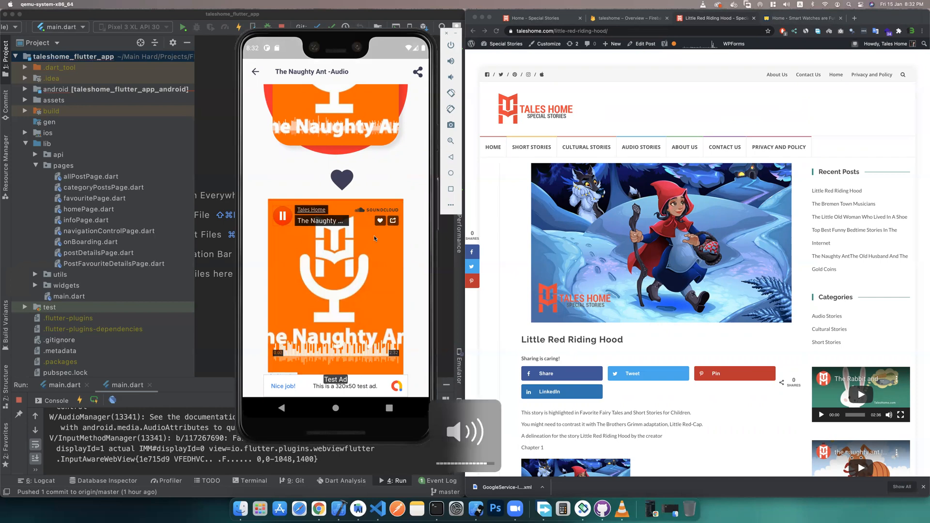
{"action": "mouse_move", "coordinate": [372, 128]}
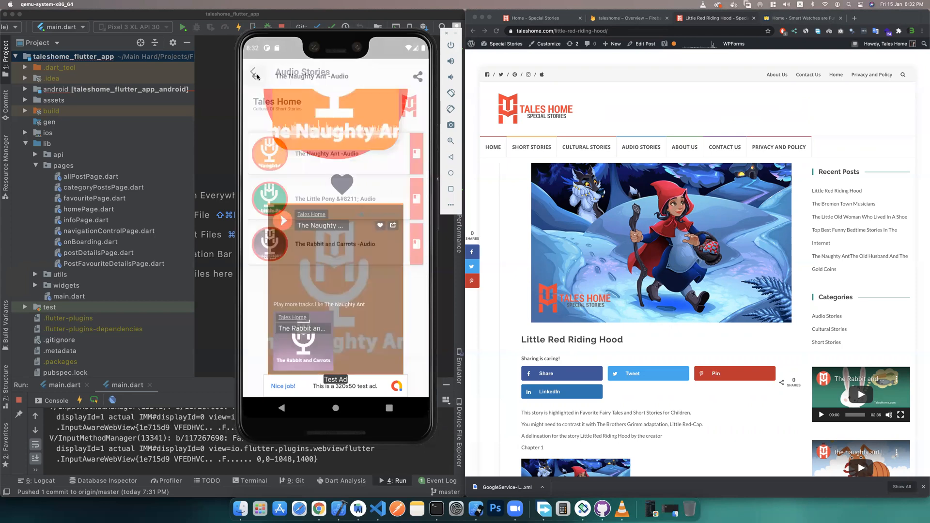
{"action": "left_click", "coordinate": [252, 77]}
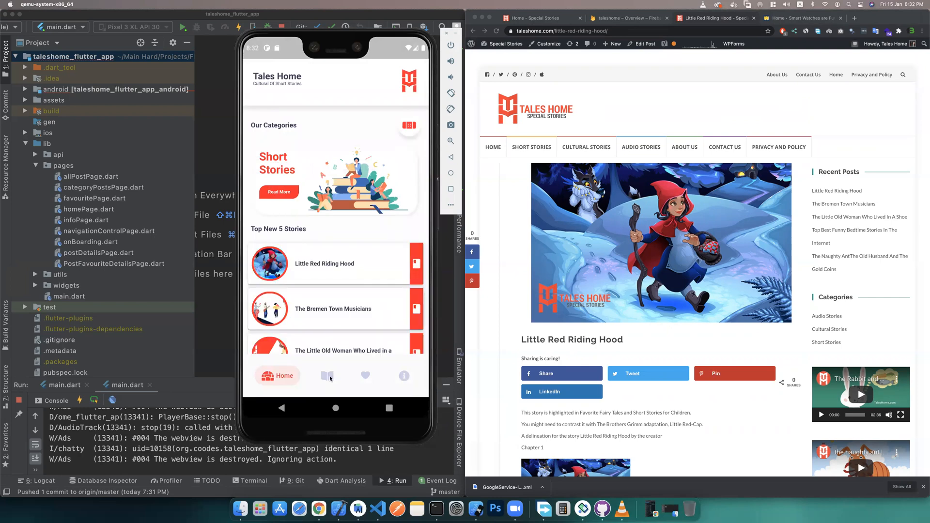
Browse the full stories list, then view Favourites holding Little Red Riding Hood
{"action": "left_click", "coordinate": [317, 376]}
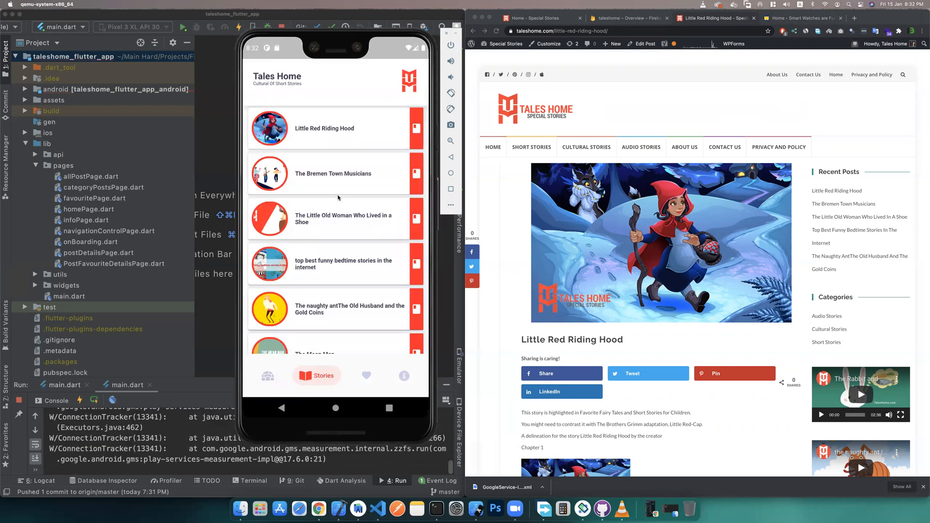
{"action": "scroll", "scroll_direction": "down", "scroll_amount": 3}
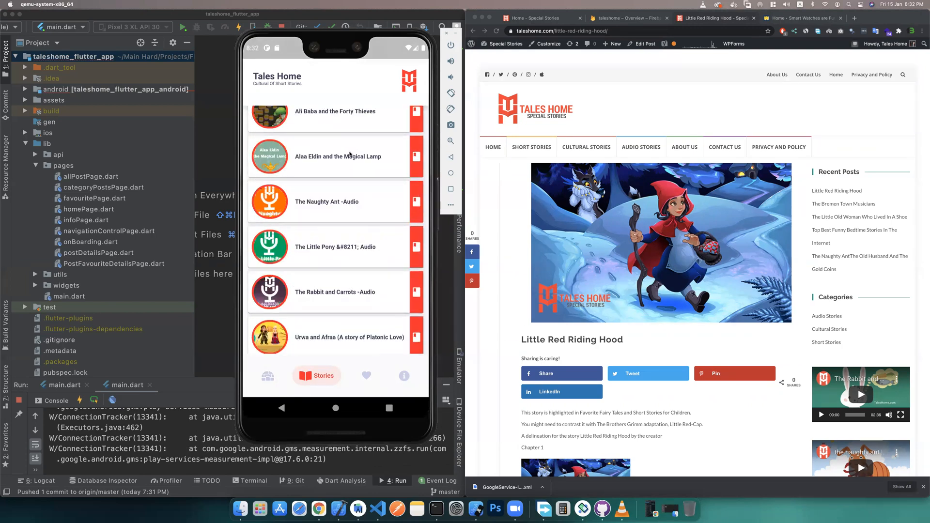
{"action": "scroll", "scroll_direction": "down", "scroll_amount": 3}
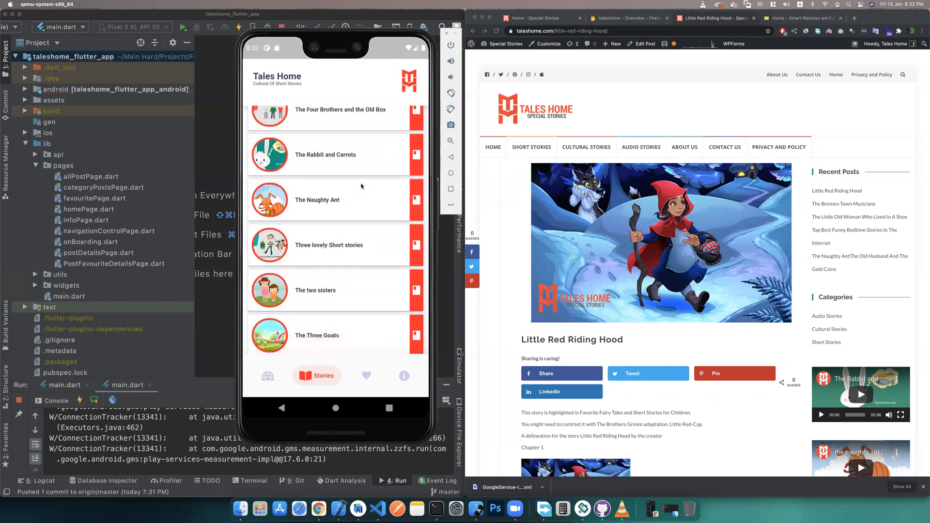
{"action": "scroll", "scroll_direction": "down", "scroll_amount": 3}
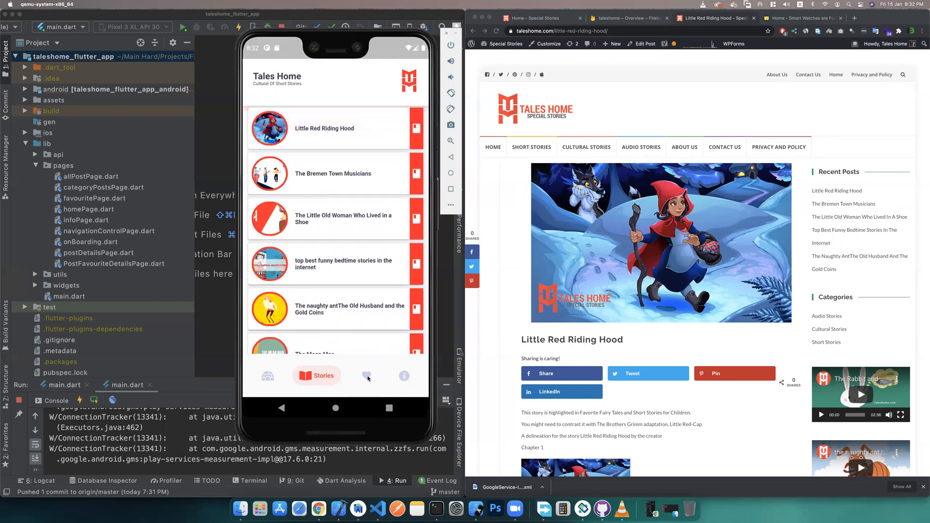
{"action": "left_click", "coordinate": [354, 375]}
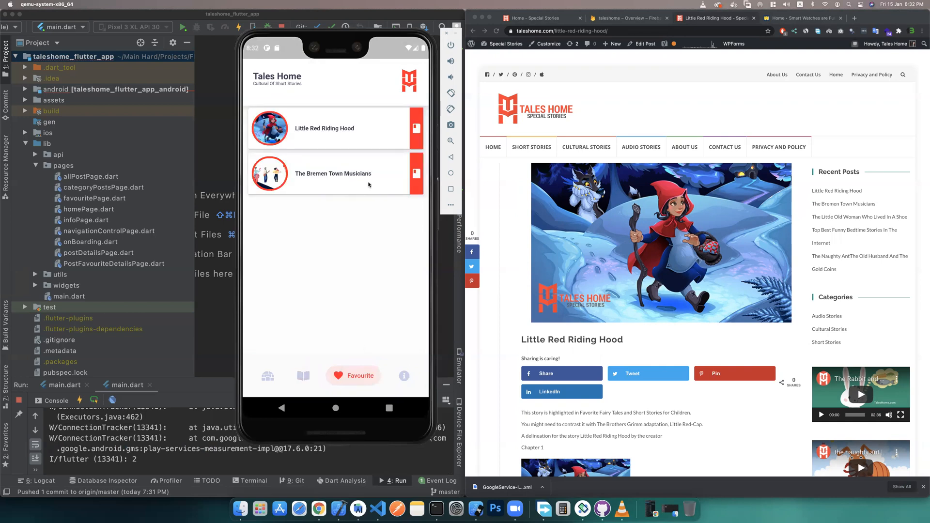
{"action": "mouse_move", "coordinate": [321, 139]}
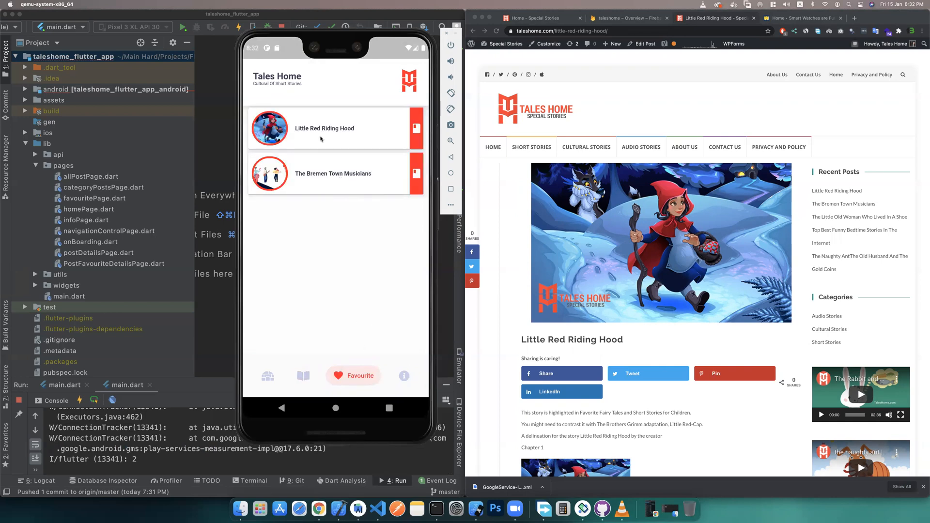
{"action": "mouse_move", "coordinate": [335, 180]}
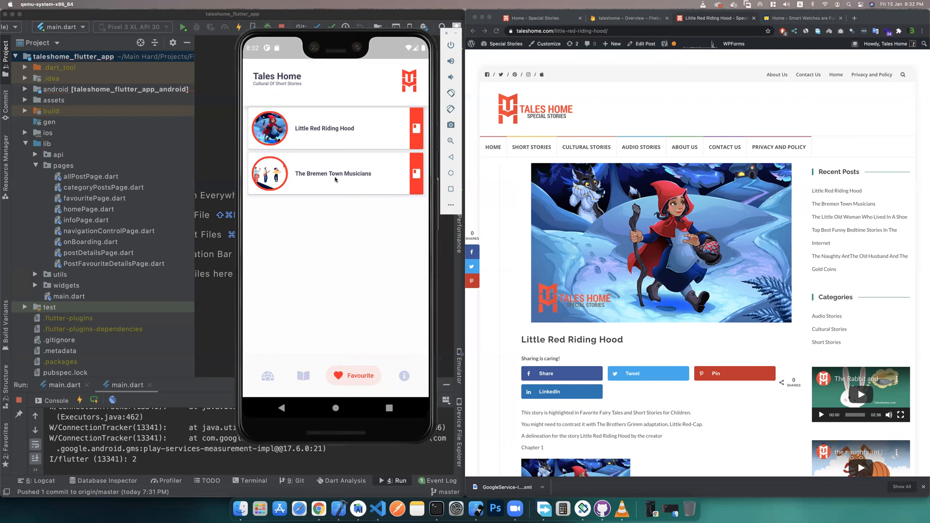
{"action": "left_click", "coordinate": [333, 174]}
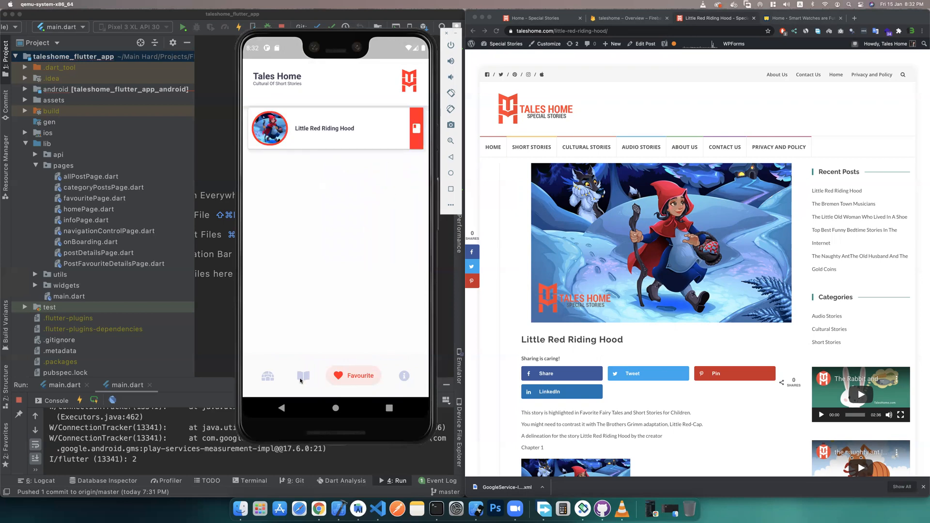
Go to the About Tales Home page and reach its contact form and Follow Us icons
{"action": "left_click", "coordinate": [277, 375]}
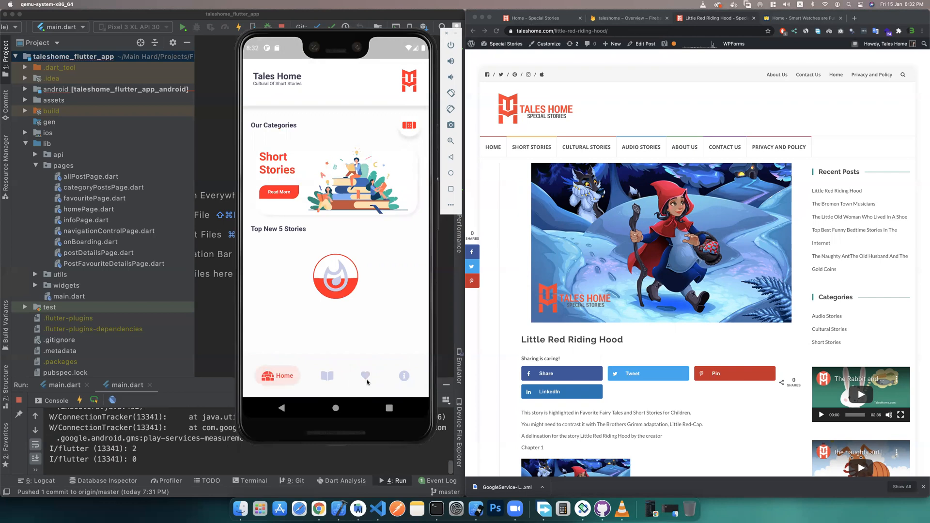
{"action": "left_click", "coordinate": [404, 375]}
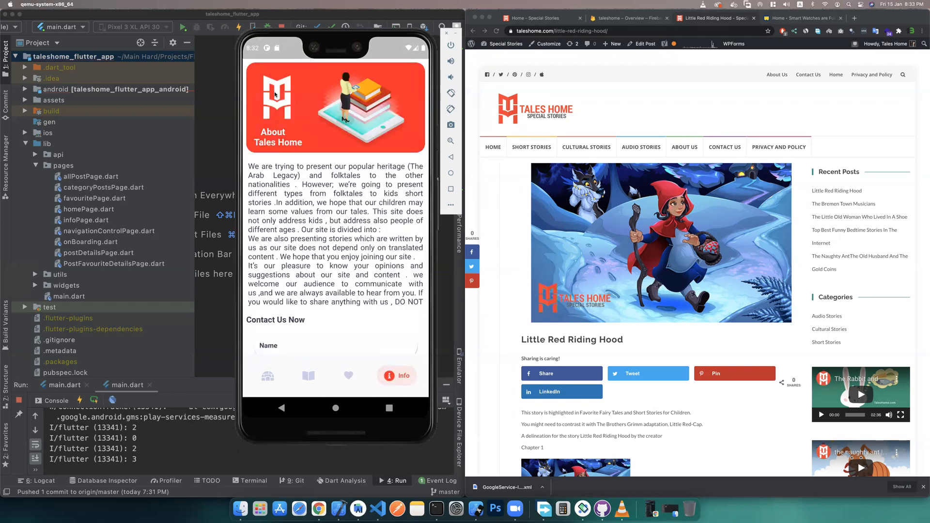
{"action": "scroll", "scroll_direction": "down", "scroll_amount": 3}
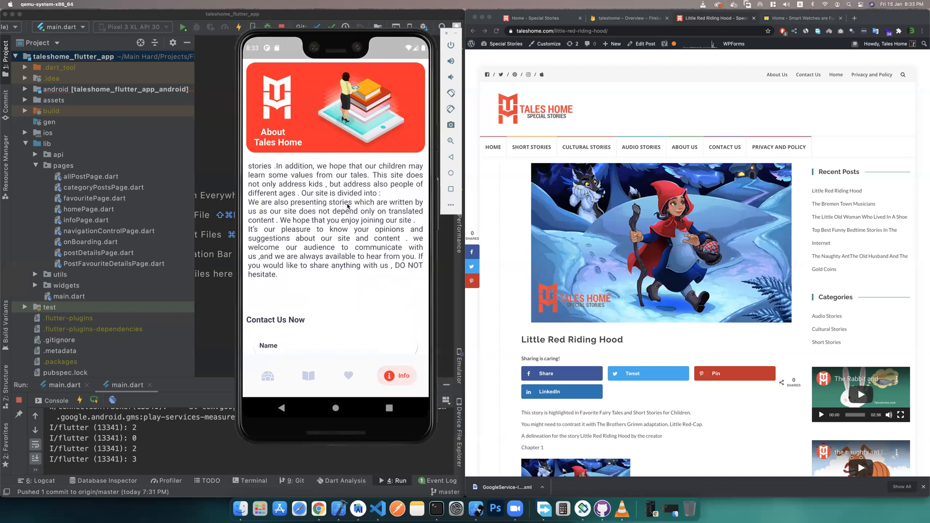
{"action": "scroll", "scroll_direction": "down", "scroll_amount": 3}
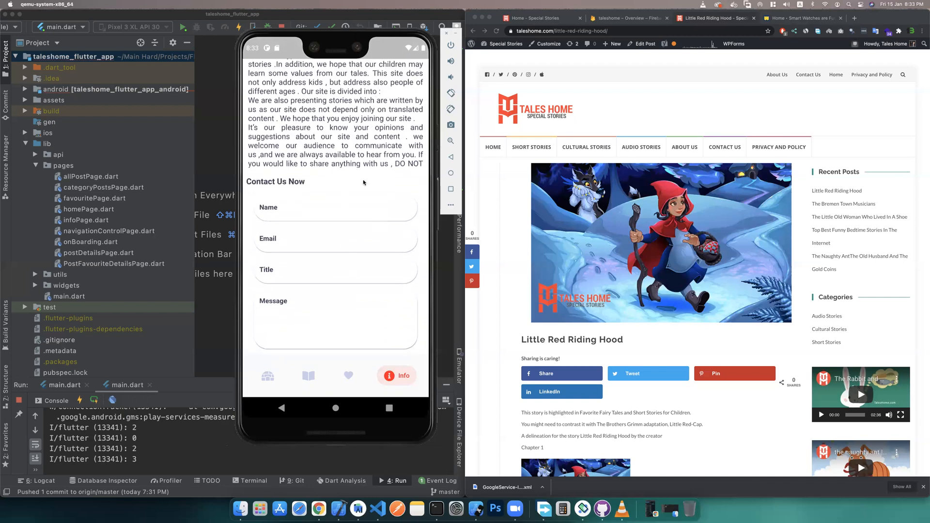
{"action": "scroll", "scroll_direction": "down", "scroll_amount": 3}
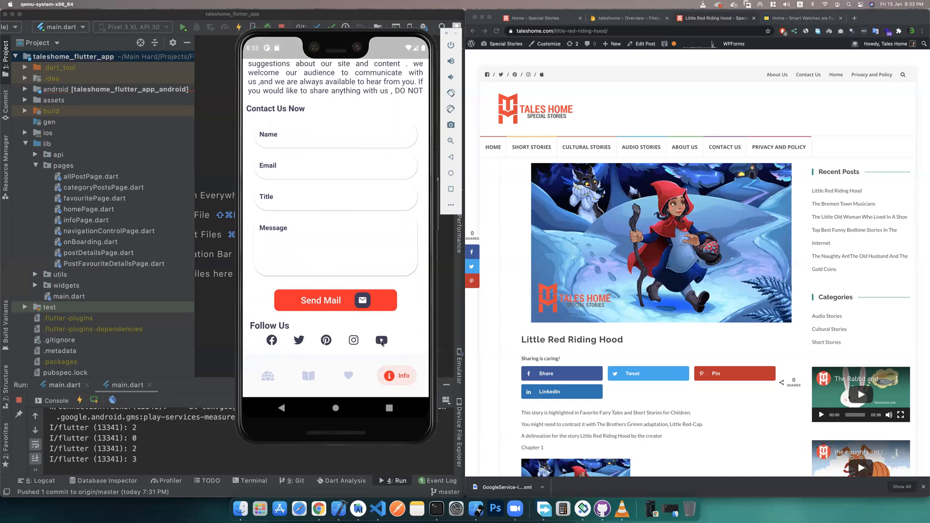
{"action": "mouse_move", "coordinate": [265, 331]}
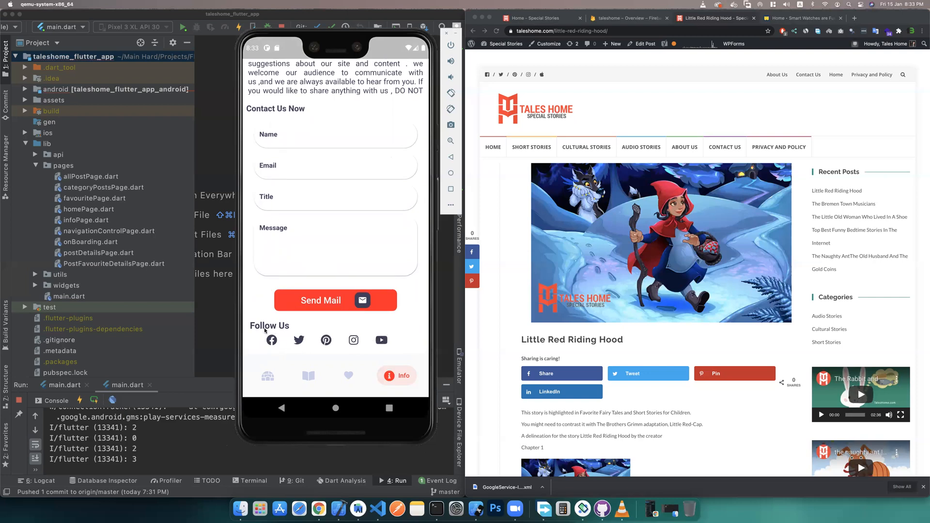
{"action": "mouse_move", "coordinate": [304, 344]}
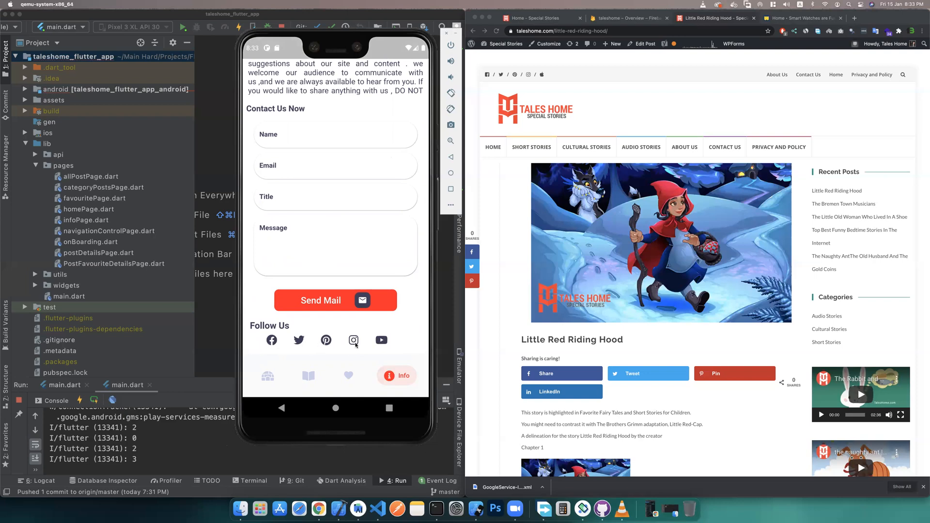
Try a Follow Us social link, which fails to launch, then return to the home screen
{"action": "left_click", "coordinate": [272, 340]}
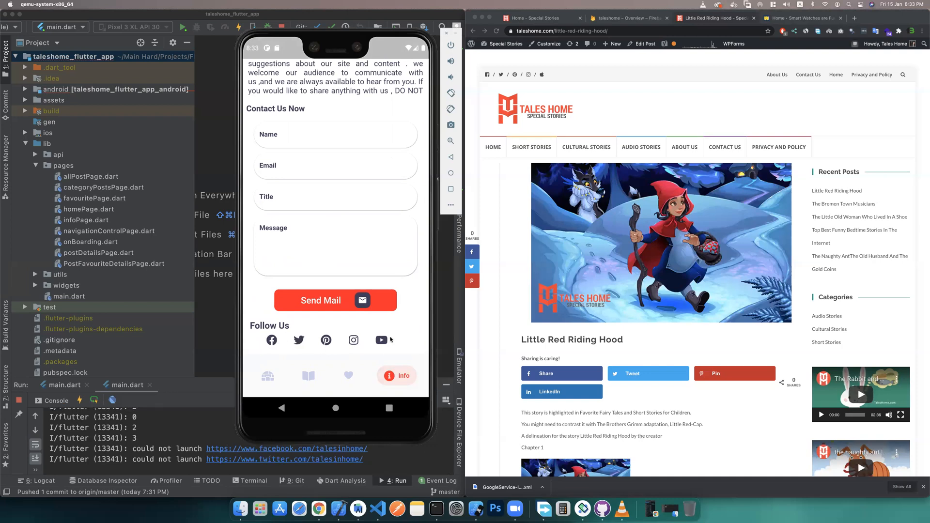
{"action": "mouse_move", "coordinate": [326, 339]}
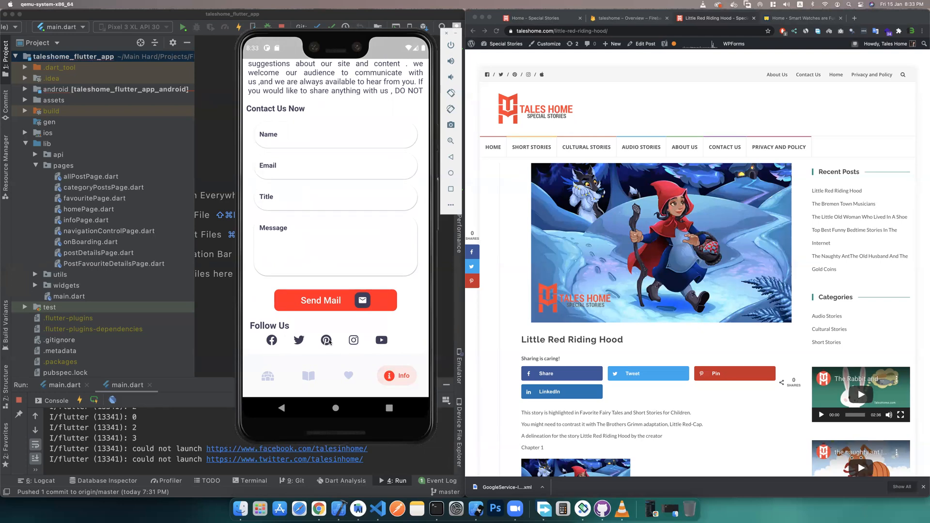
{"action": "scroll", "scroll_direction": "down", "scroll_amount": 3}
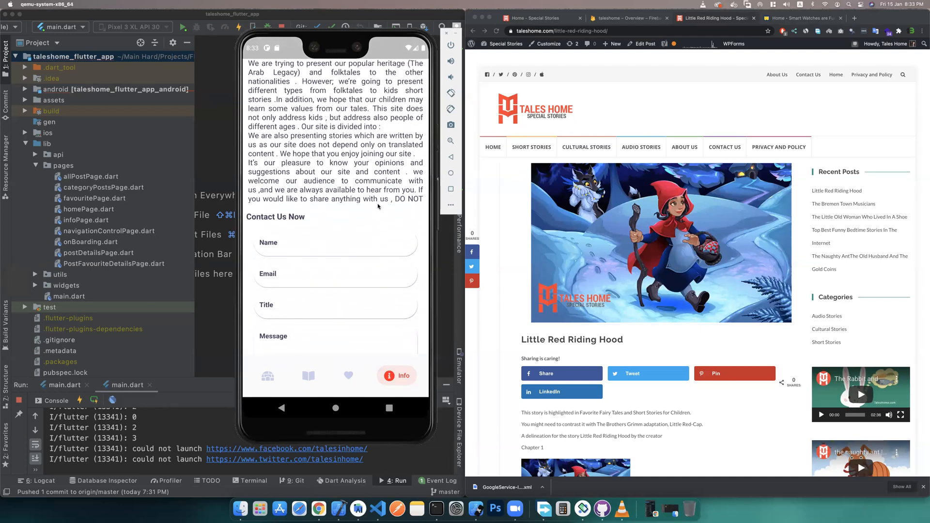
{"action": "scroll", "scroll_direction": "up", "scroll_amount": 3}
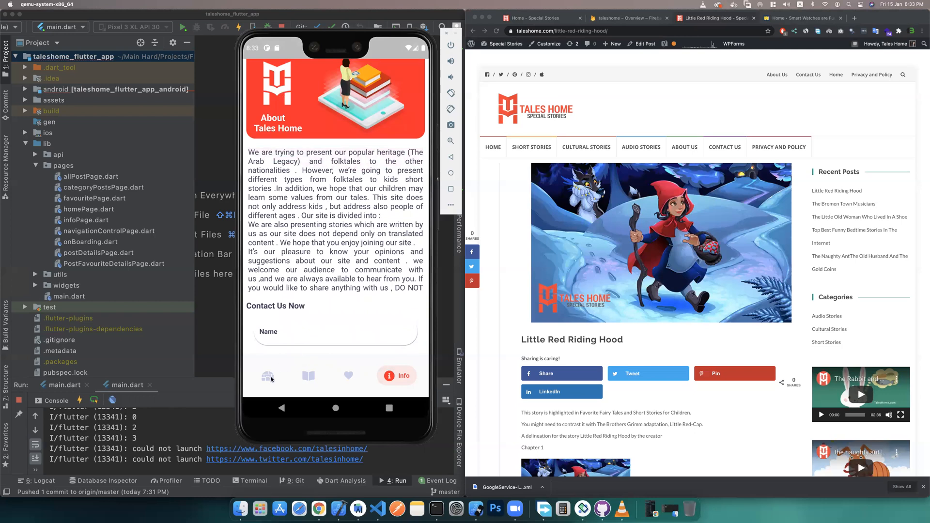
{"action": "left_click", "coordinate": [267, 375]}
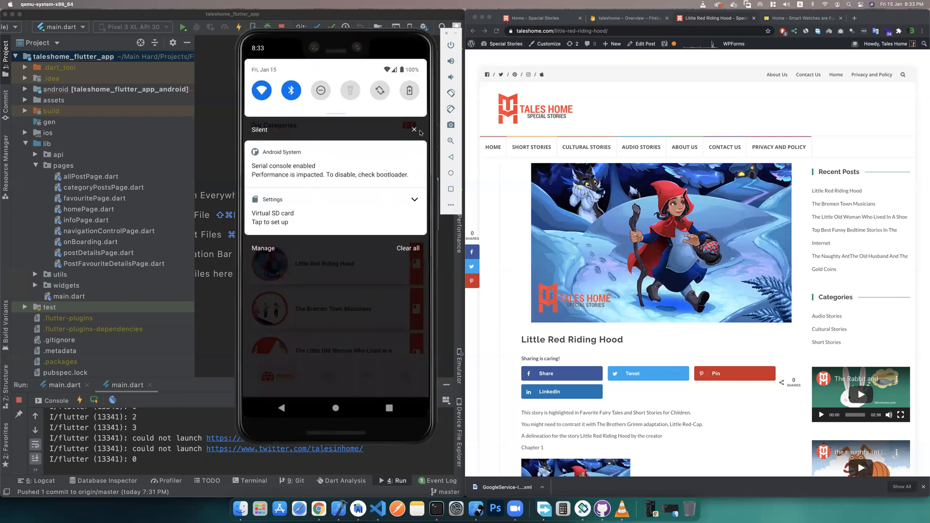
Bring the emulator forward and pull down the phone's notification shade over the home screen
{"action": "left_click", "coordinate": [413, 130]}
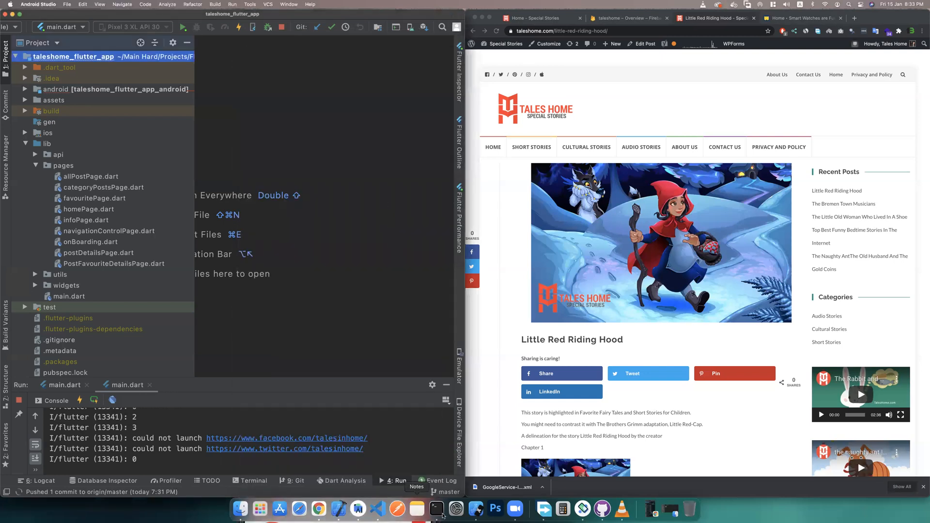
{"action": "mouse_move", "coordinate": [340, 509]}
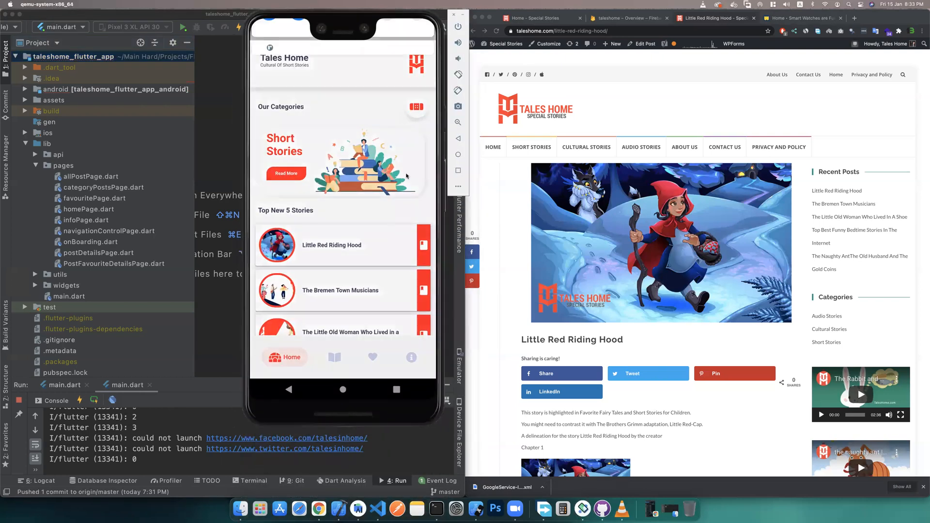
{"action": "left_click", "coordinate": [627, 18]}
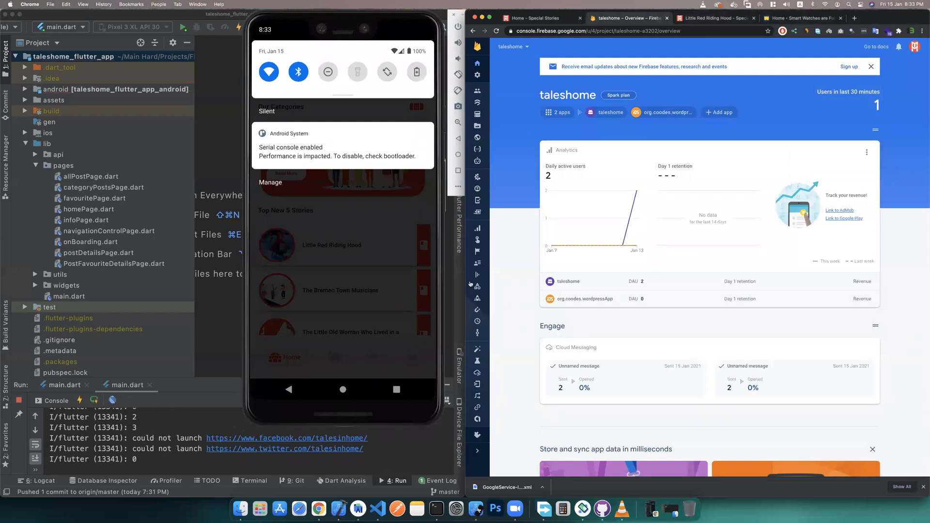
{"action": "mouse_move", "coordinate": [477, 373]}
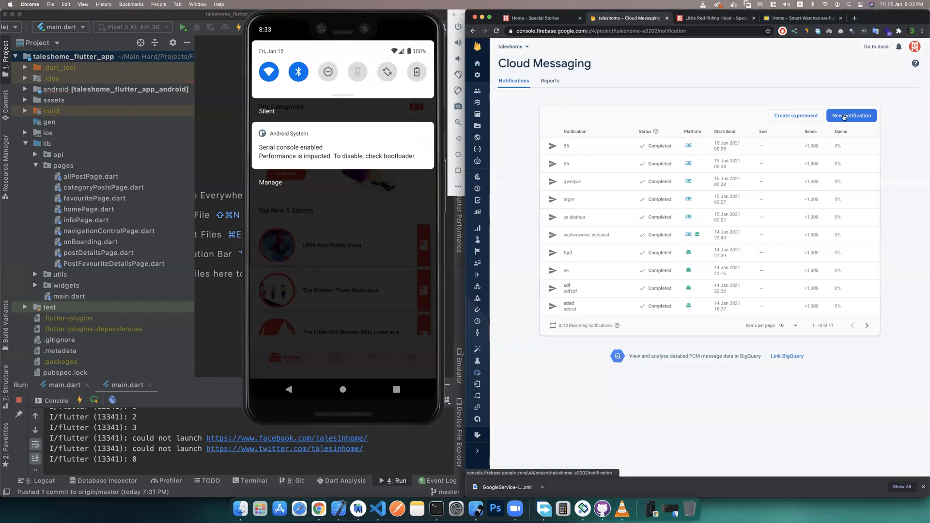
Compose a new notification titled 'hello coodes' with text 'hello friends'
{"action": "left_click", "coordinate": [851, 115]}
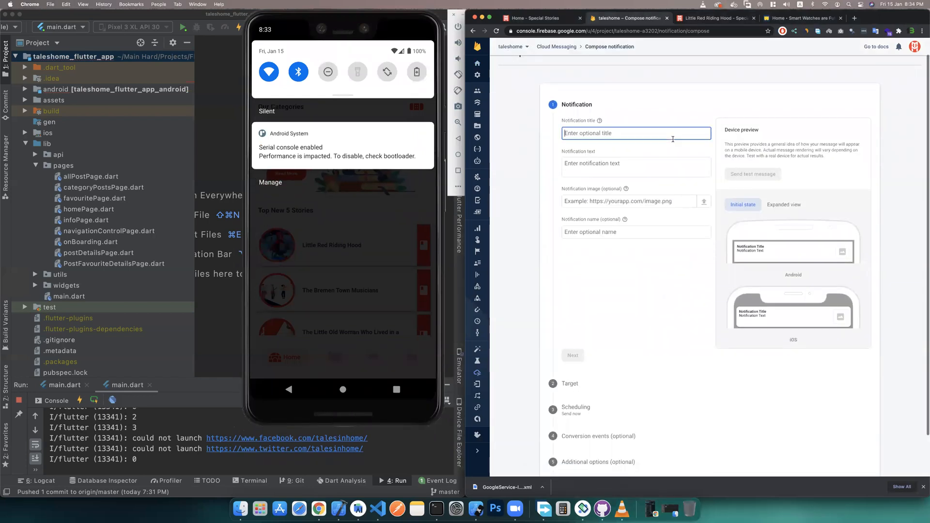
{"action": "type", "text": "hello coodes"}
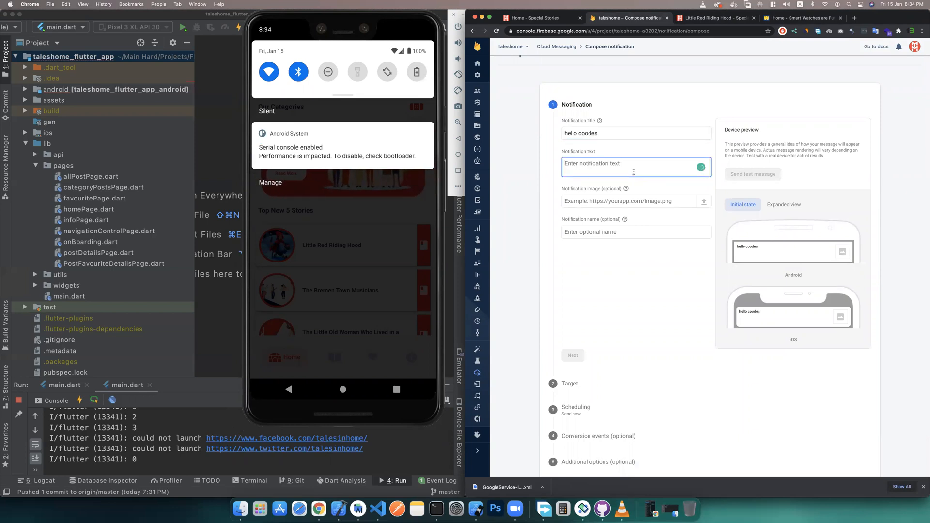
{"action": "type", "text": "hello f"}
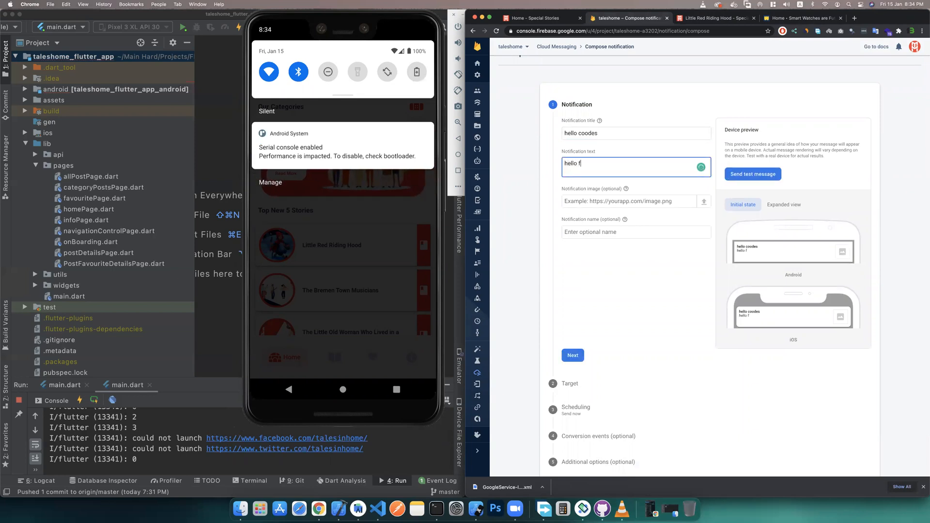
{"action": "type", "text": "riends"}
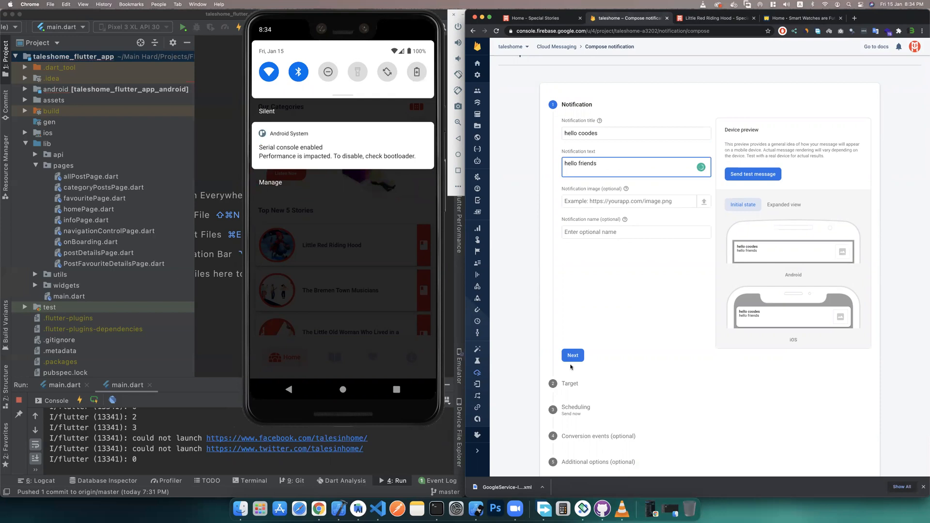
{"action": "left_click", "coordinate": [572, 355]}
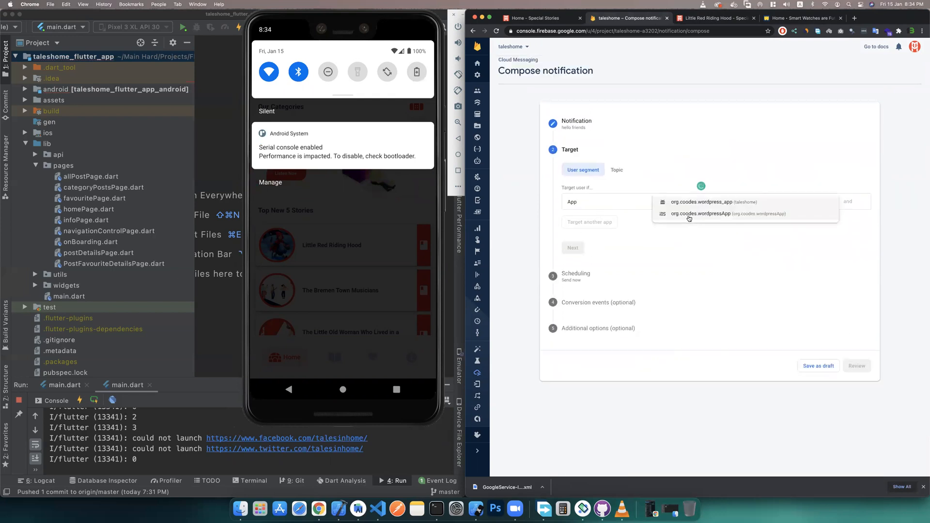
Target both apps including org.coodes.wordpressApp, schedule it for now, review and publish
{"action": "left_click", "coordinate": [701, 214]}
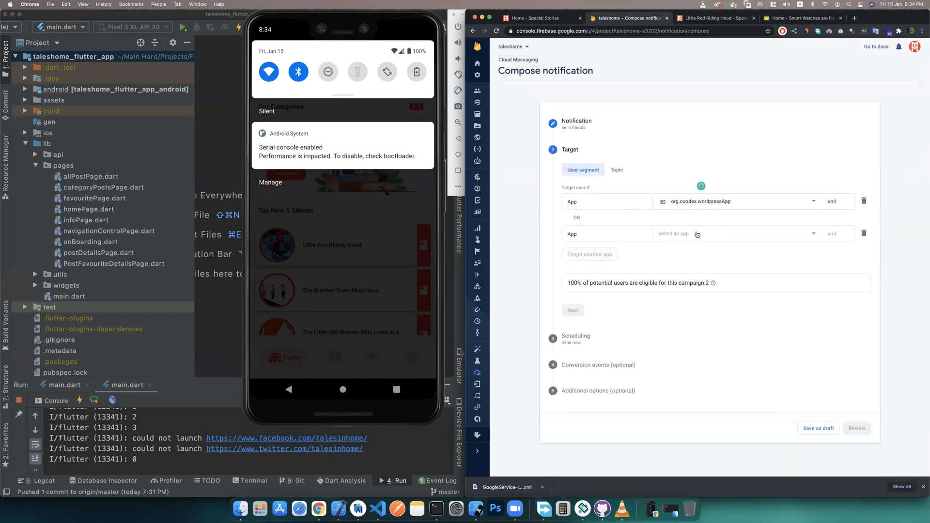
{"action": "left_click", "coordinate": [572, 310]}
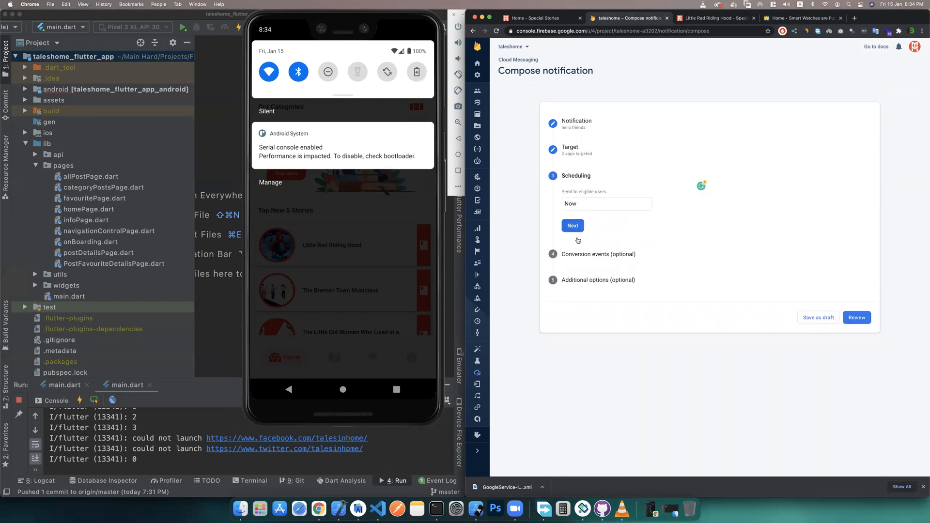
{"action": "left_click", "coordinate": [571, 226]}
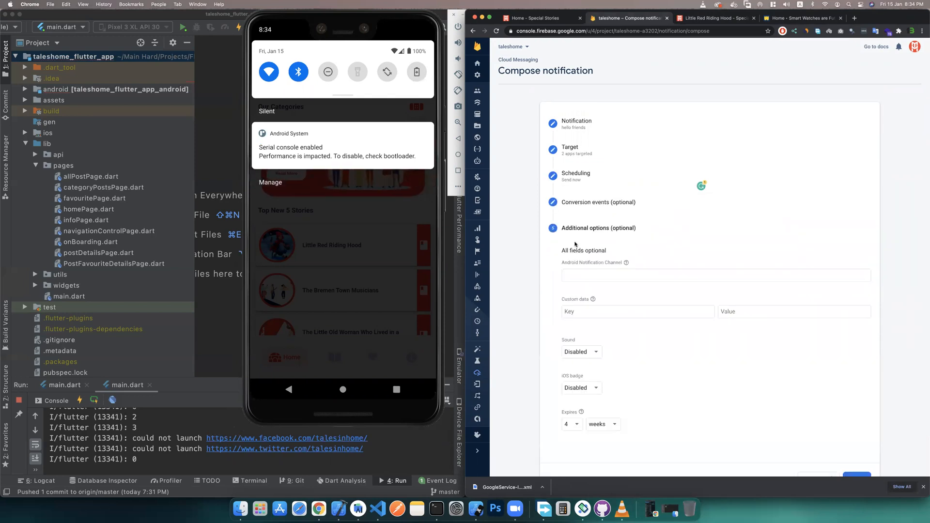
{"action": "left_click", "coordinate": [856, 452]}
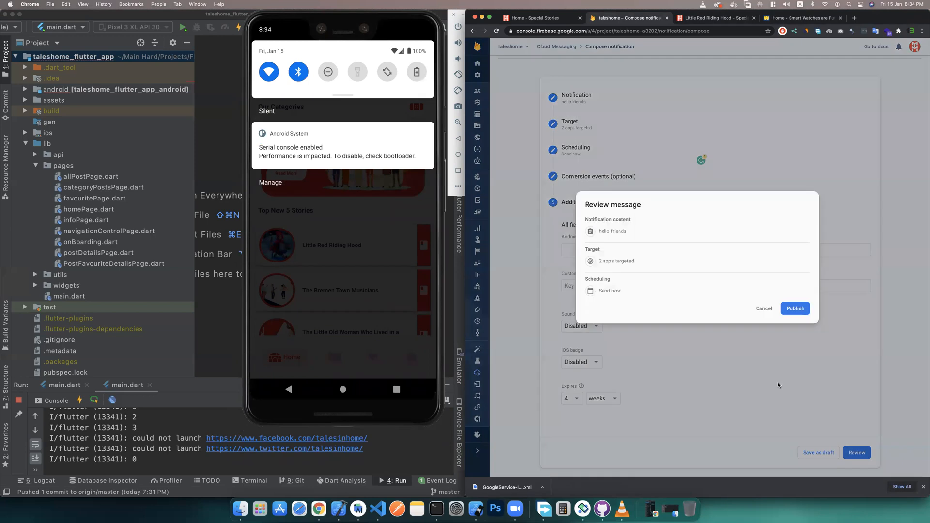
{"action": "left_click", "coordinate": [763, 308]}
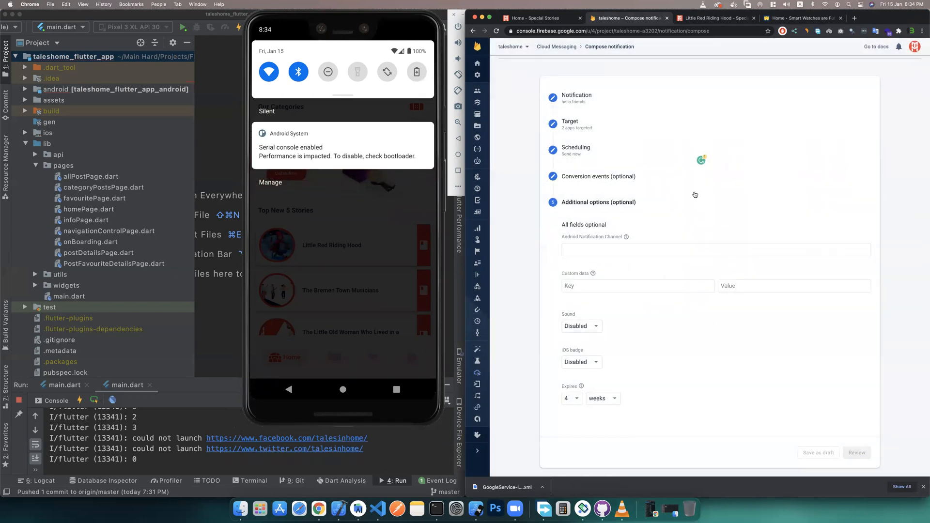
{"action": "left_click", "coordinate": [856, 452]}
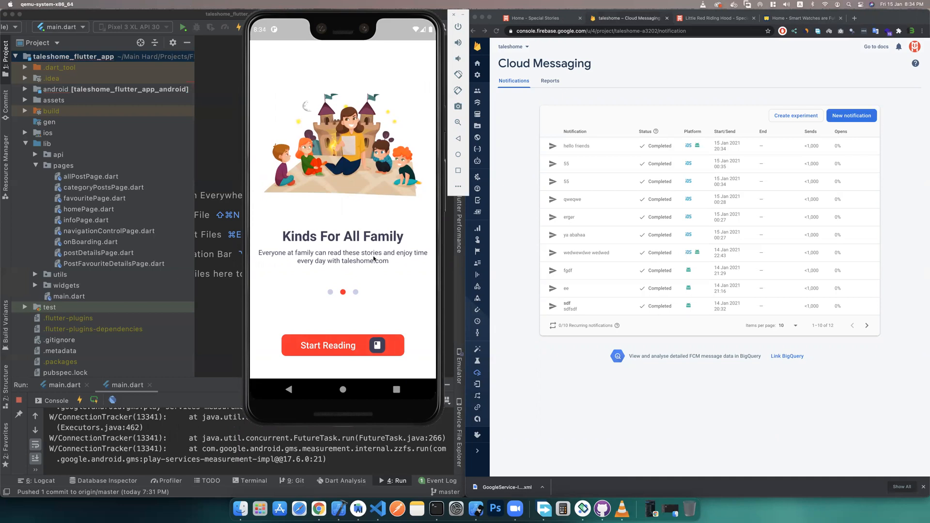
{"action": "mouse_move", "coordinate": [383, 282]}
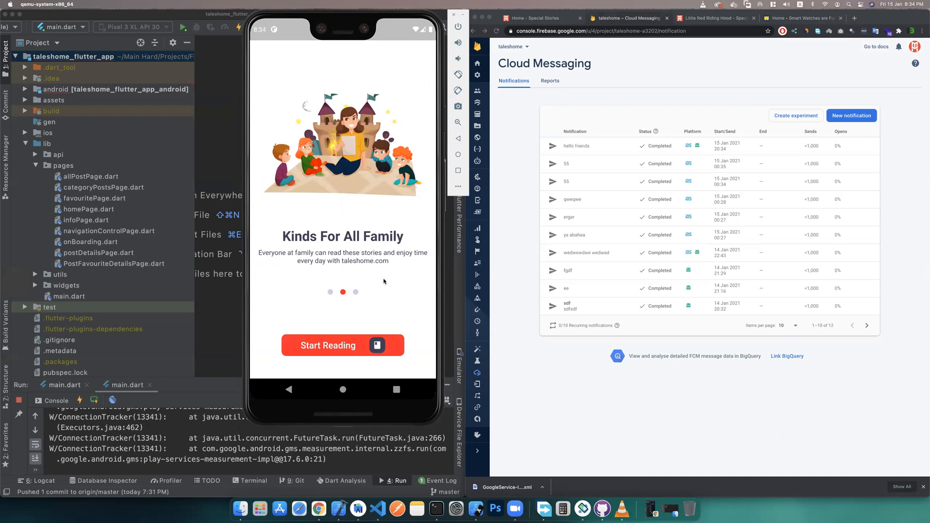
{"action": "mouse_move", "coordinate": [378, 275]}
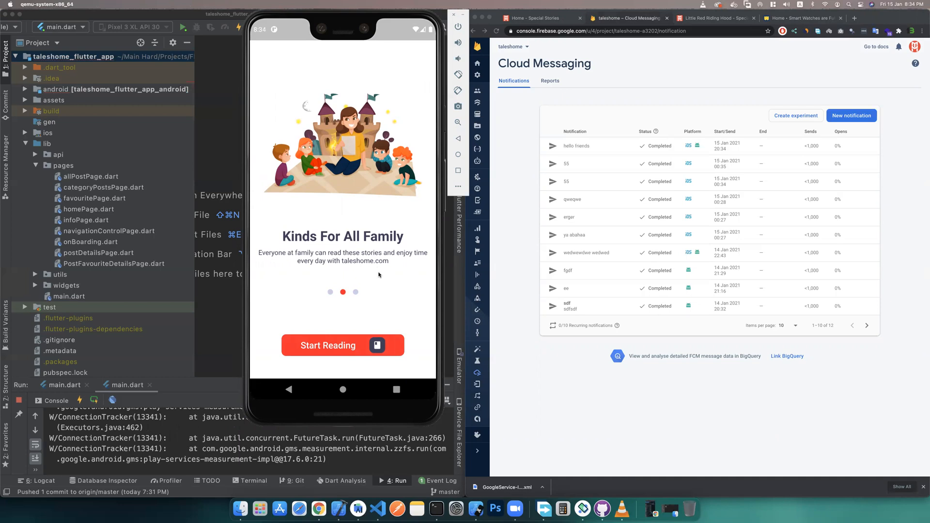